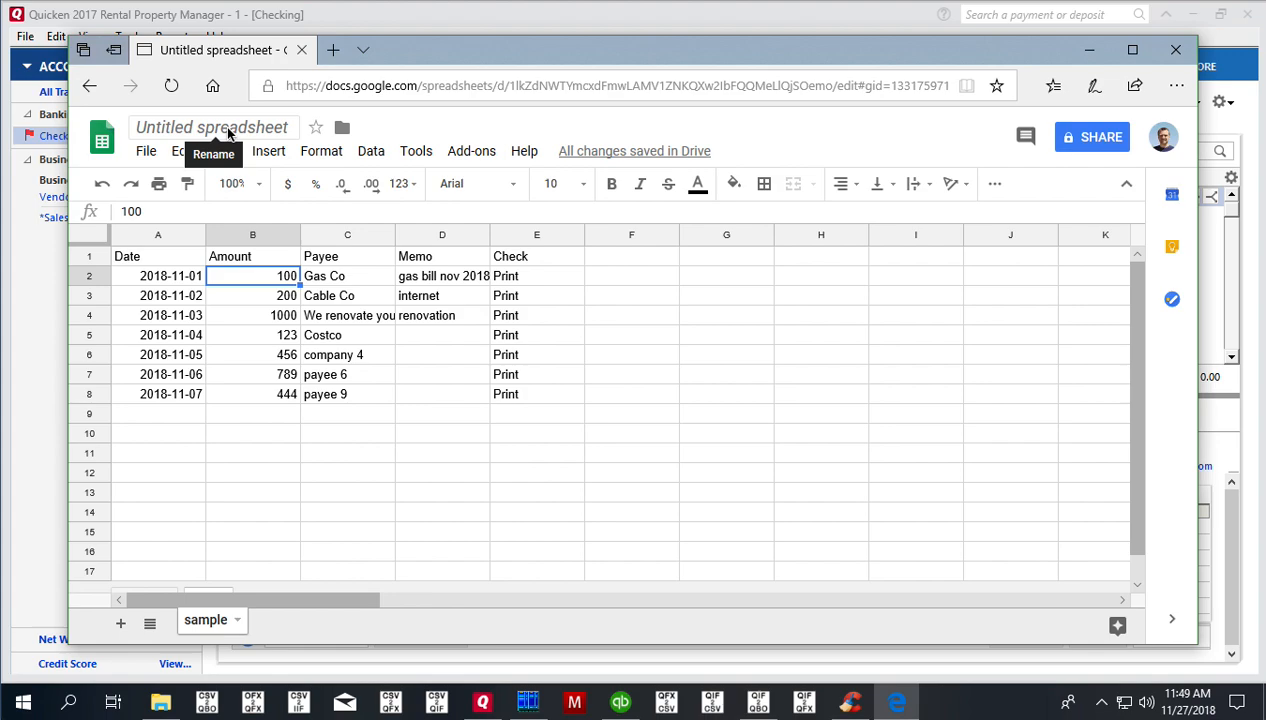
- Select the 'Untitled spreadsheet' title so the payments sheet can be renamed
{"action": "left_click", "coordinate": [212, 127]}
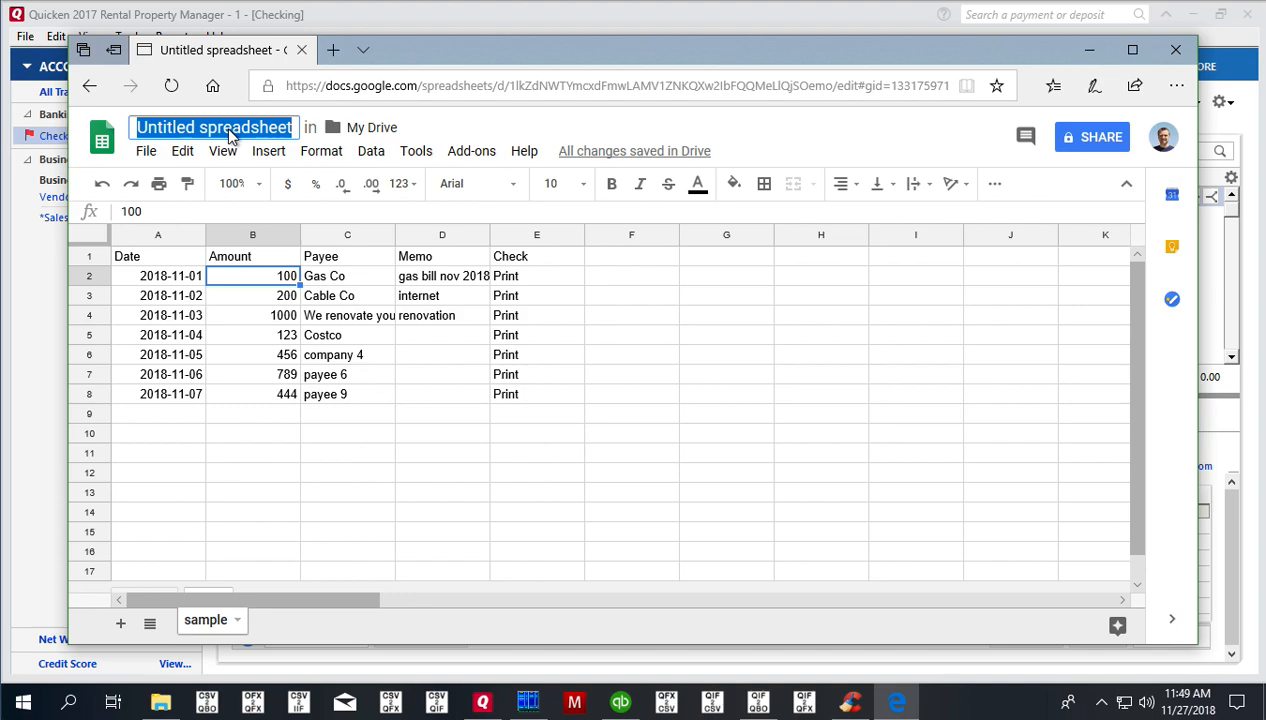
- Enter 'Checks' as the spreadsheet title and commit it
{"action": "type", "text": "Checks"}
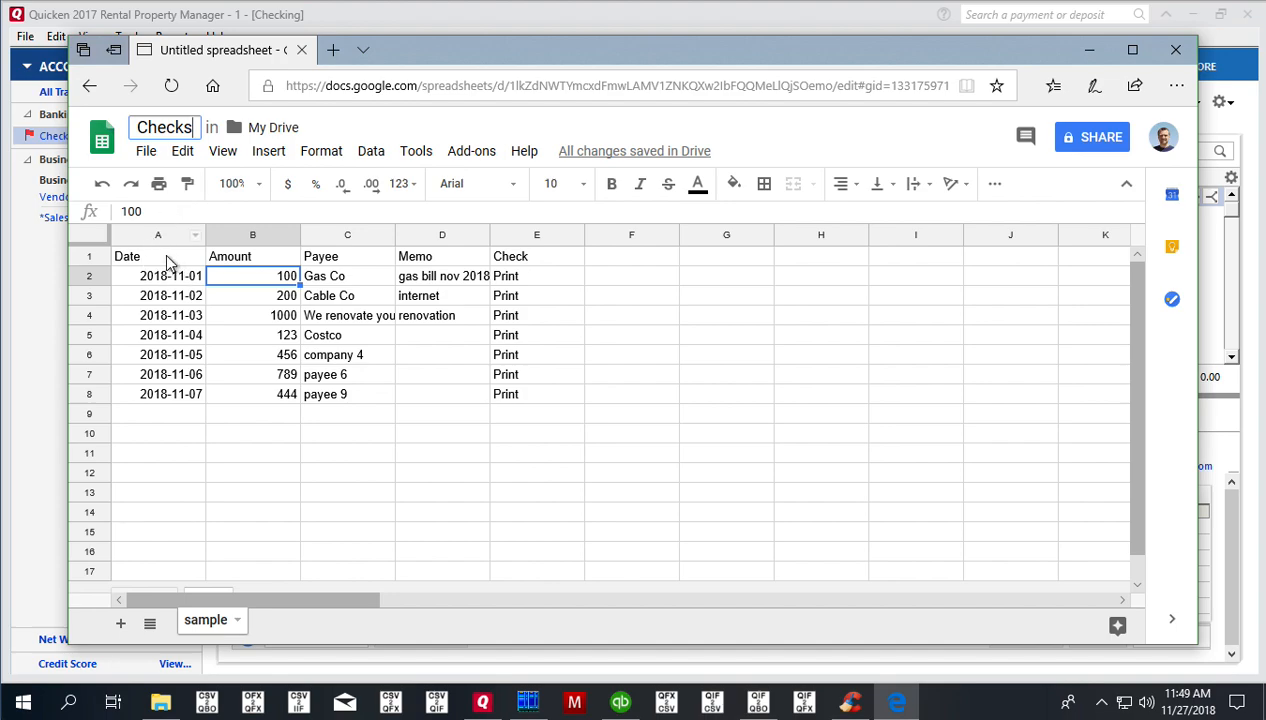
{"action": "left_click", "coordinate": [157, 256]}
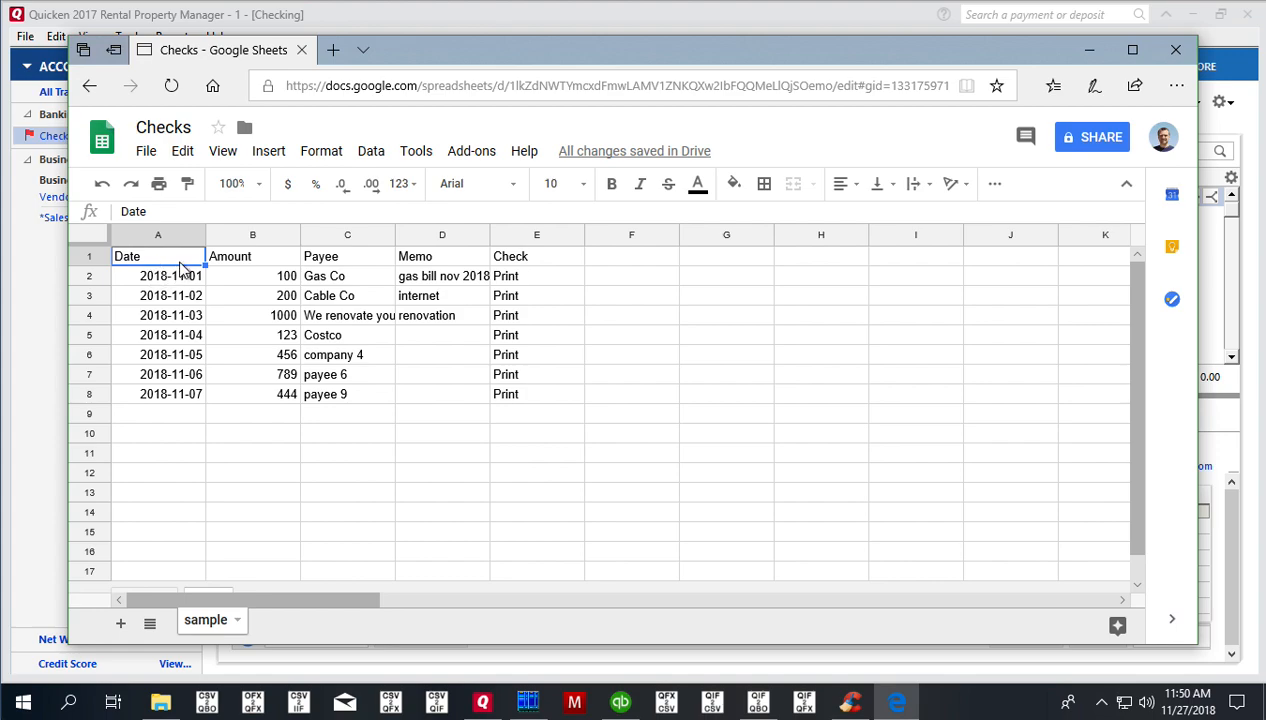
{"action": "left_click", "coordinate": [347, 256]}
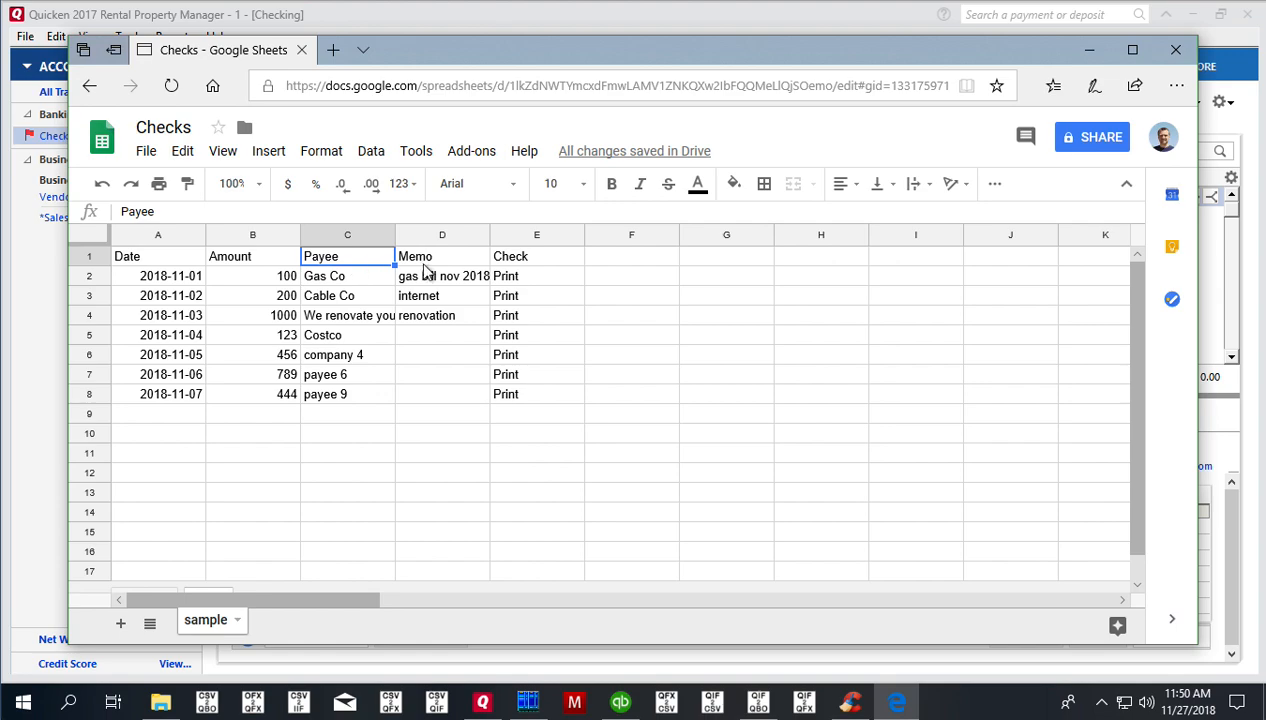
{"action": "left_click", "coordinate": [535, 256]}
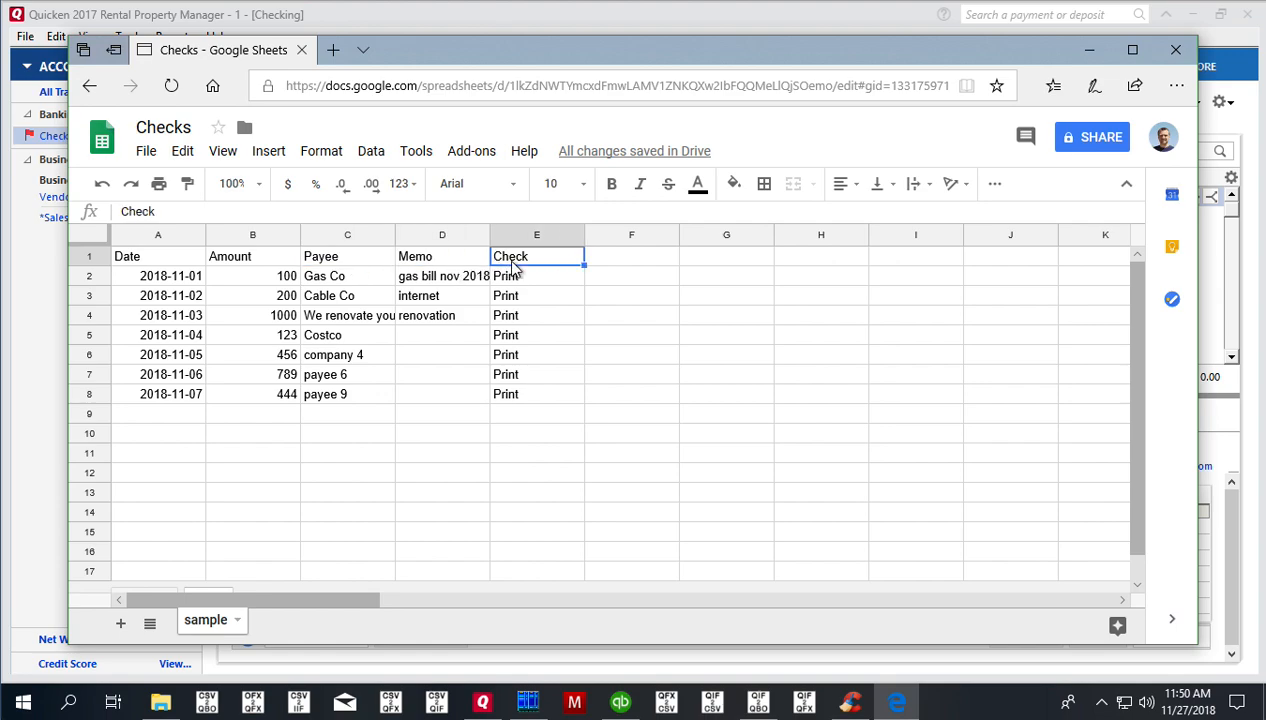
{"action": "mouse_move", "coordinate": [532, 286]}
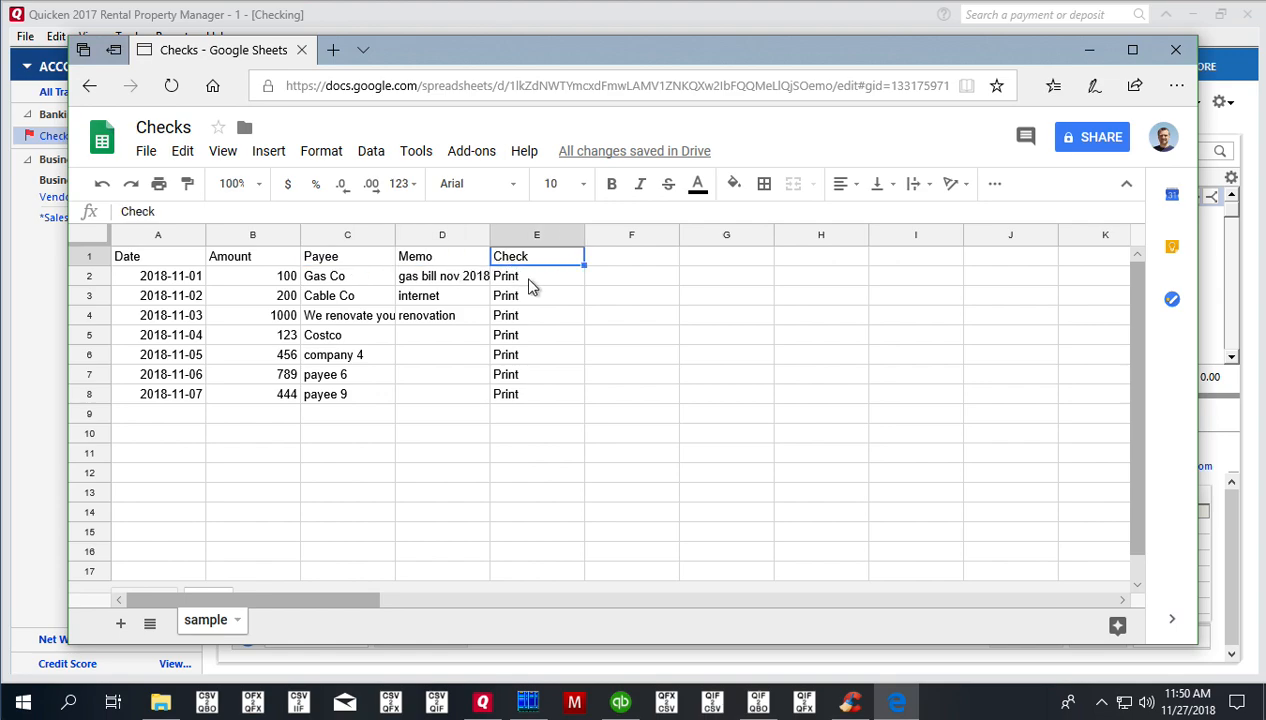
{"action": "mouse_move", "coordinate": [531, 283]}
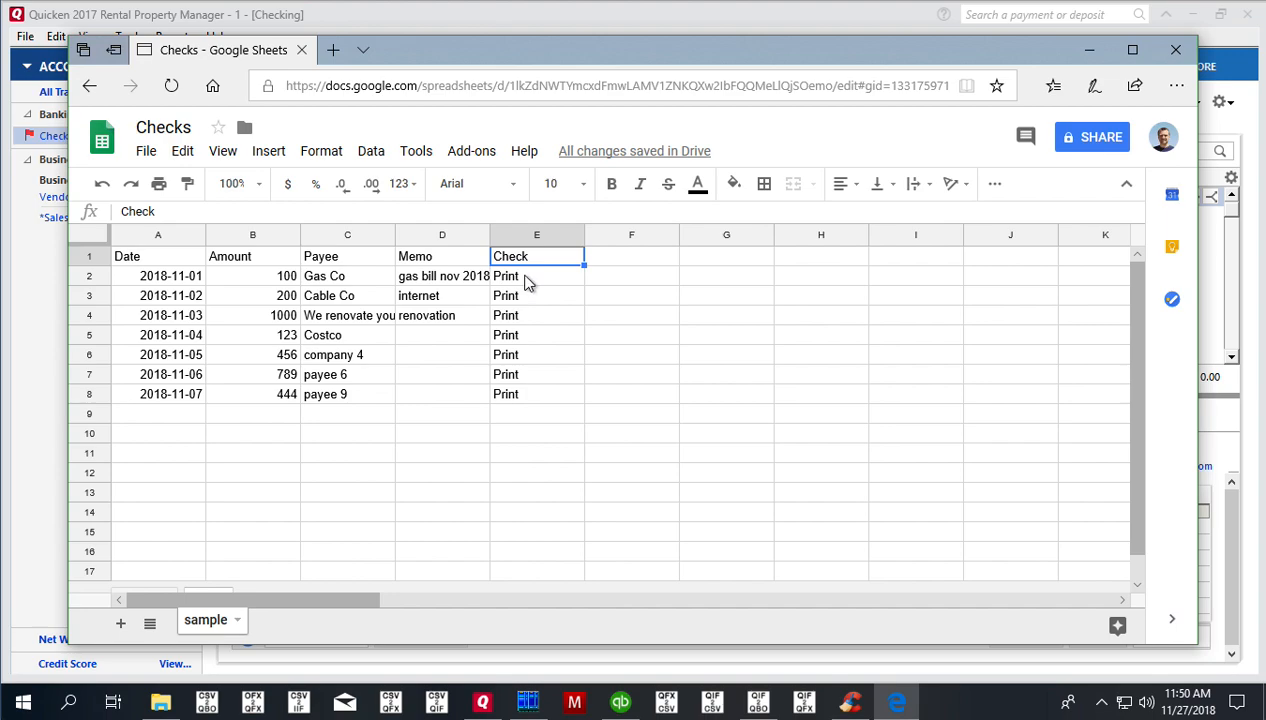
{"action": "mouse_move", "coordinate": [528, 397]}
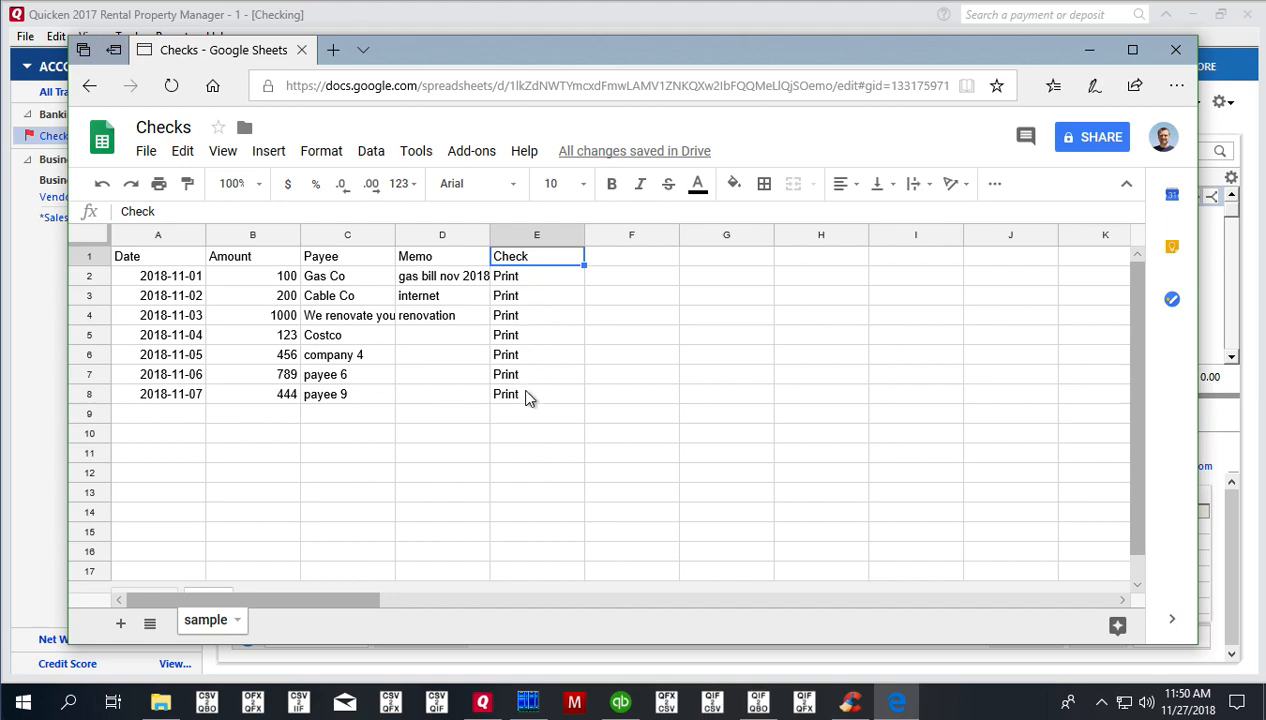
{"action": "mouse_move", "coordinate": [506, 285]}
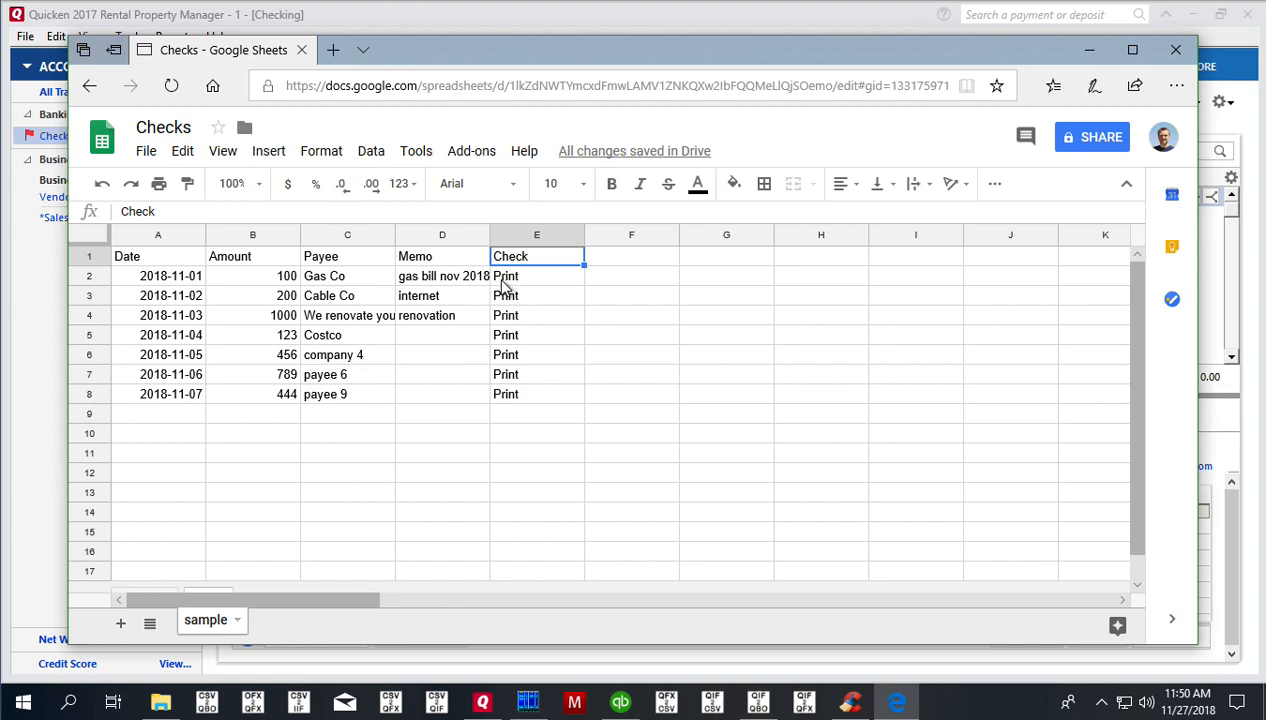
{"action": "mouse_move", "coordinate": [470, 313]}
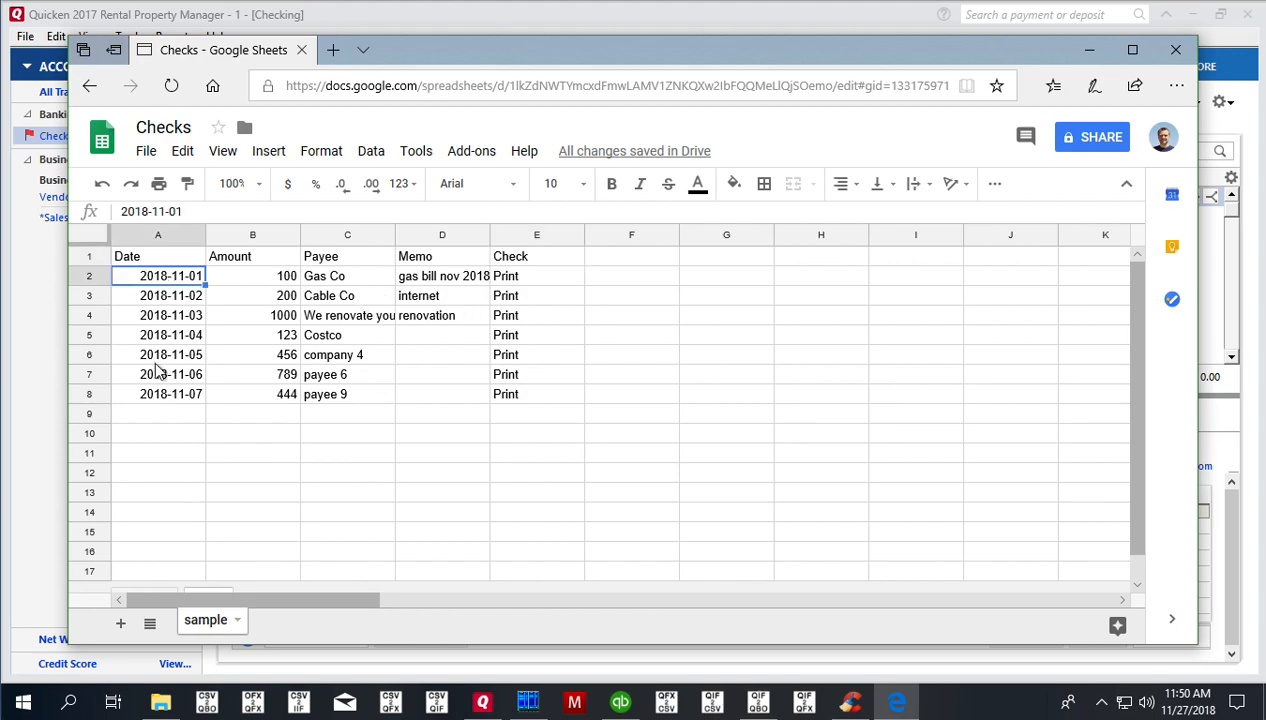
{"action": "mouse_move", "coordinate": [266, 277]}
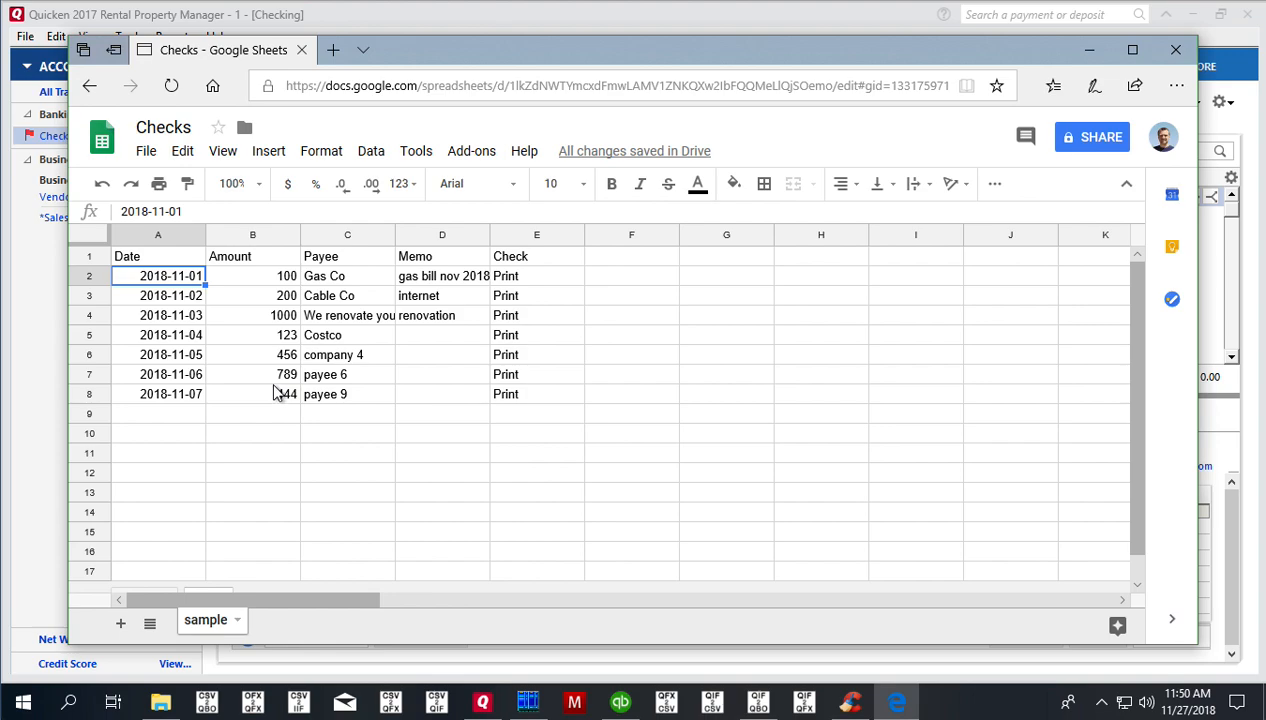
{"action": "mouse_move", "coordinate": [302, 374]}
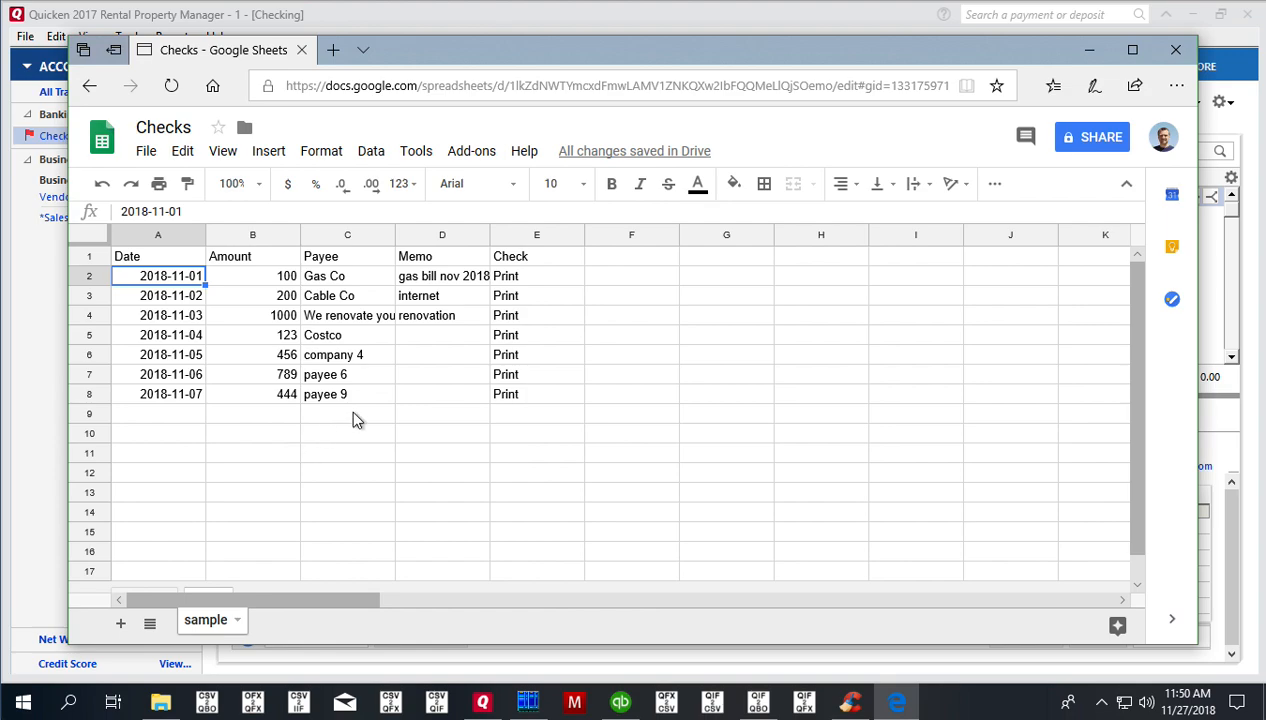
{"action": "mouse_move", "coordinate": [160, 160]}
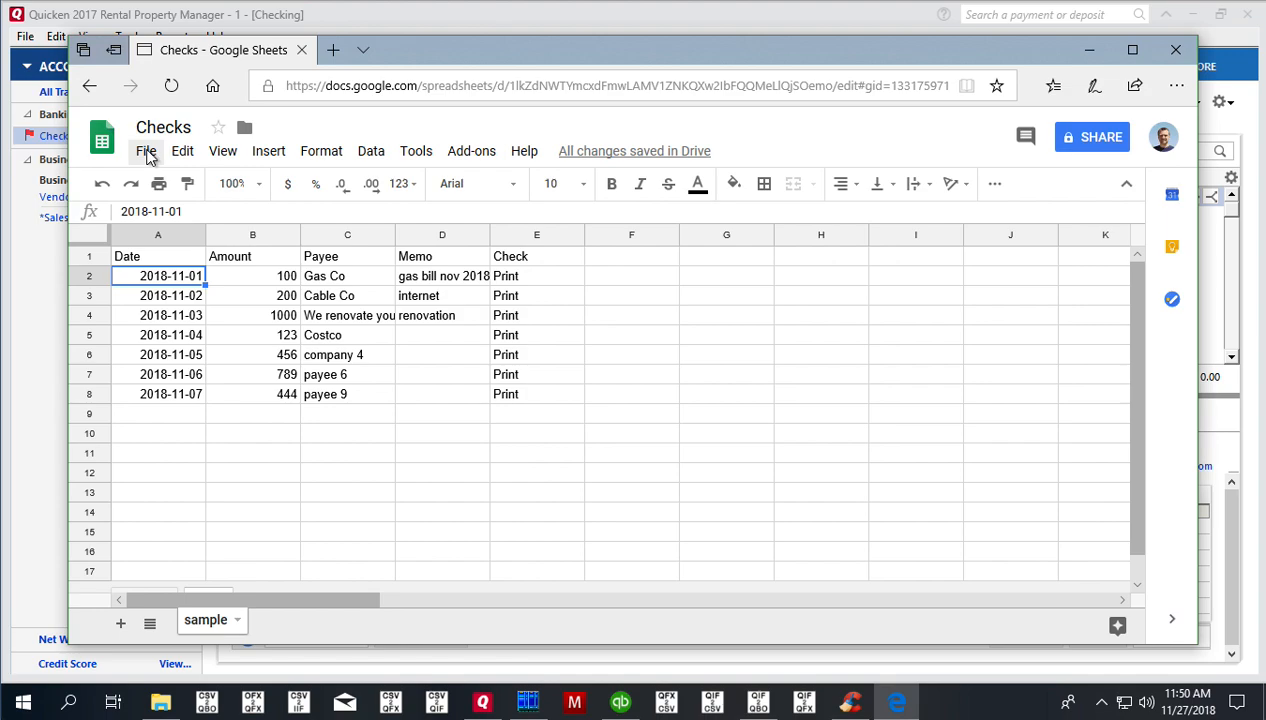
- Save the current sheet as the CSV file 'Checks - sample.csv'
{"action": "left_click", "coordinate": [146, 151]}
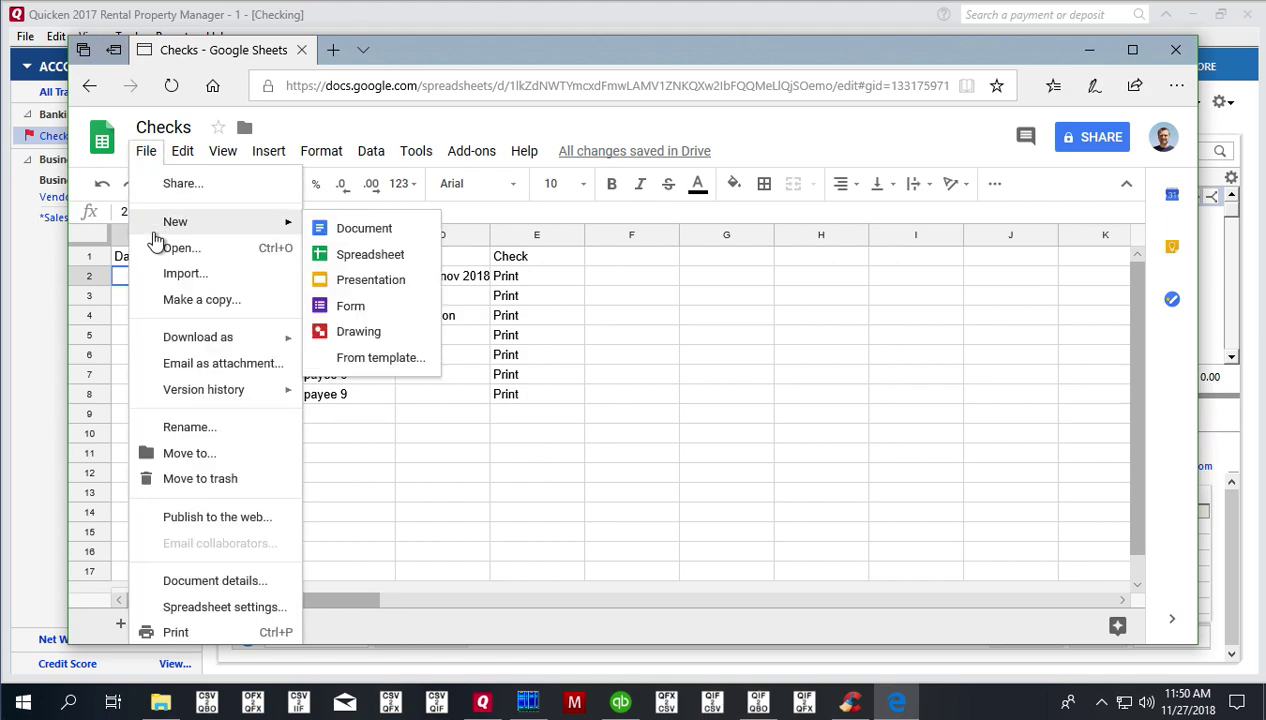
{"action": "mouse_move", "coordinate": [166, 278]}
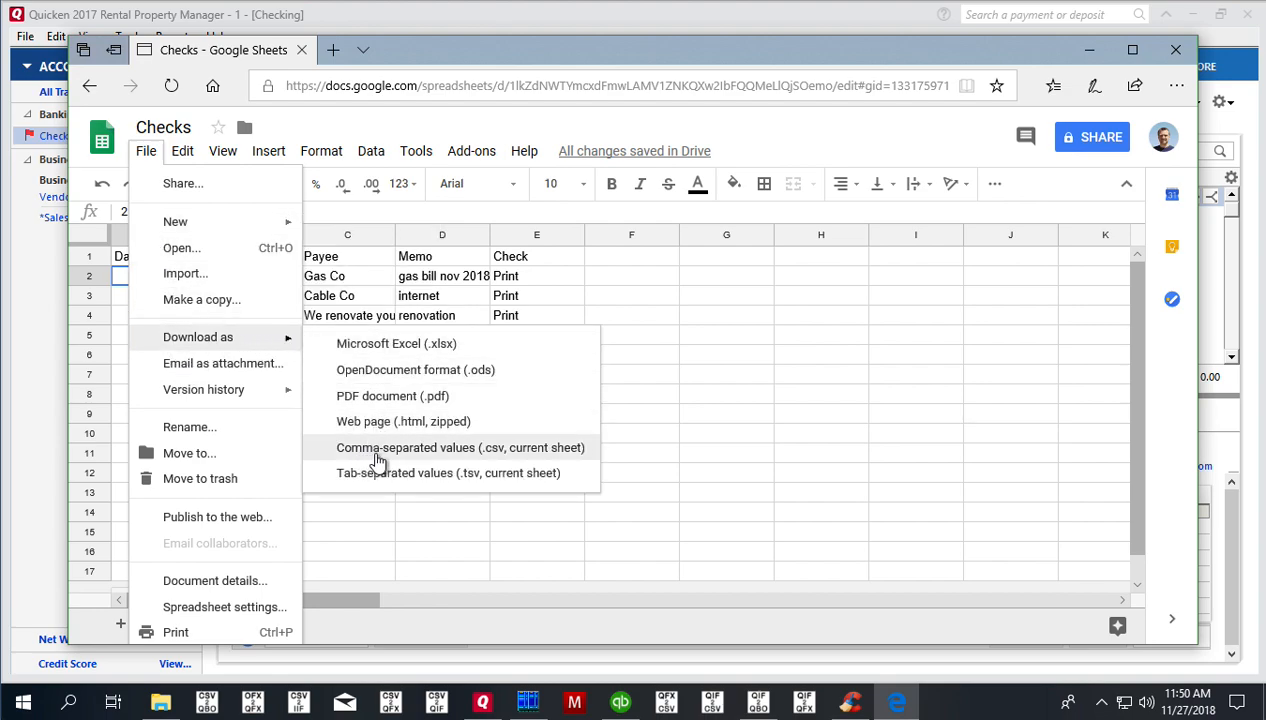
{"action": "left_click", "coordinate": [460, 447]}
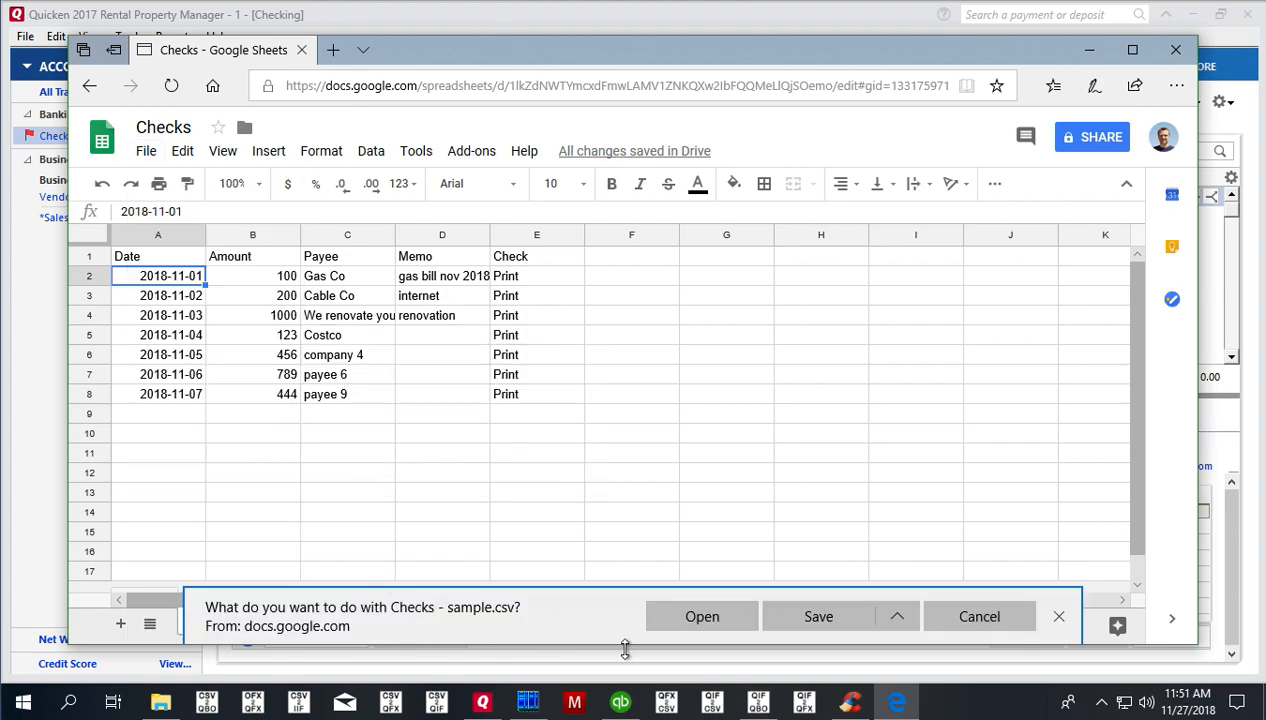
{"action": "left_click", "coordinate": [818, 616]}
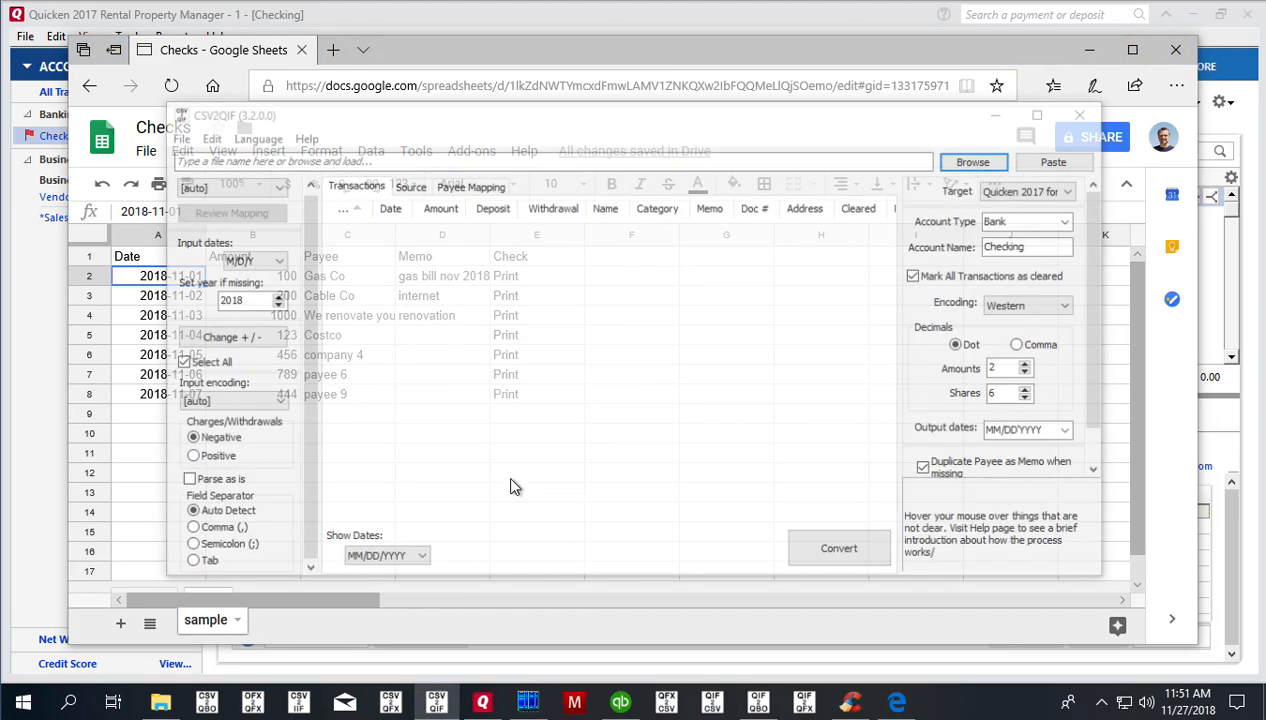
- Load 'Checks - sample' from Downloads into CSV2QIF to list the seven payments
{"action": "left_click", "coordinate": [973, 161]}
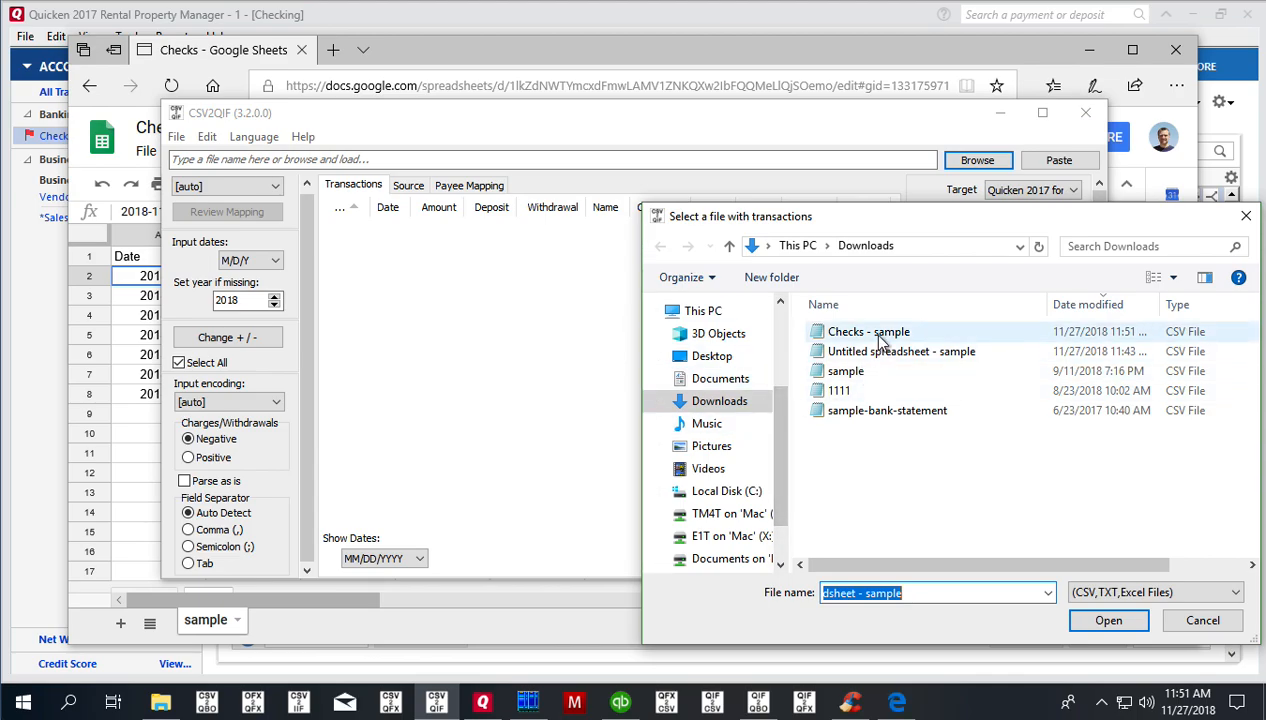
{"action": "left_click", "coordinate": [865, 331]}
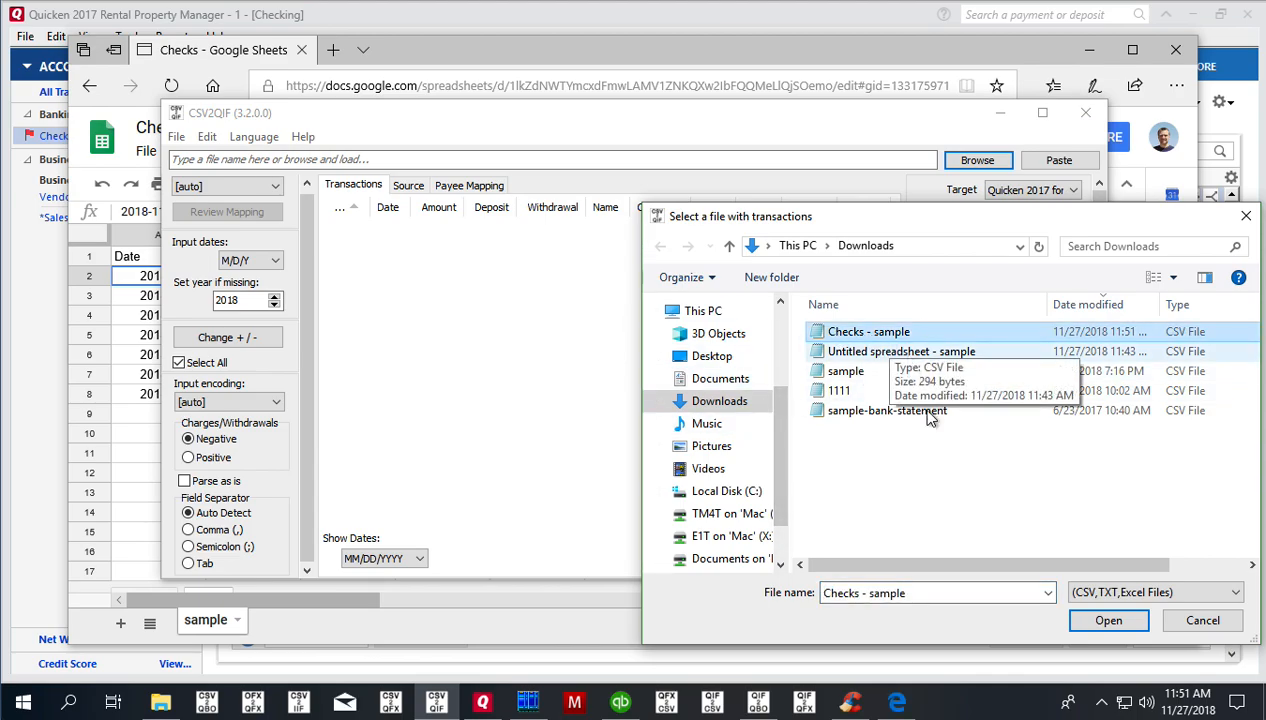
{"action": "left_click", "coordinate": [1098, 620]}
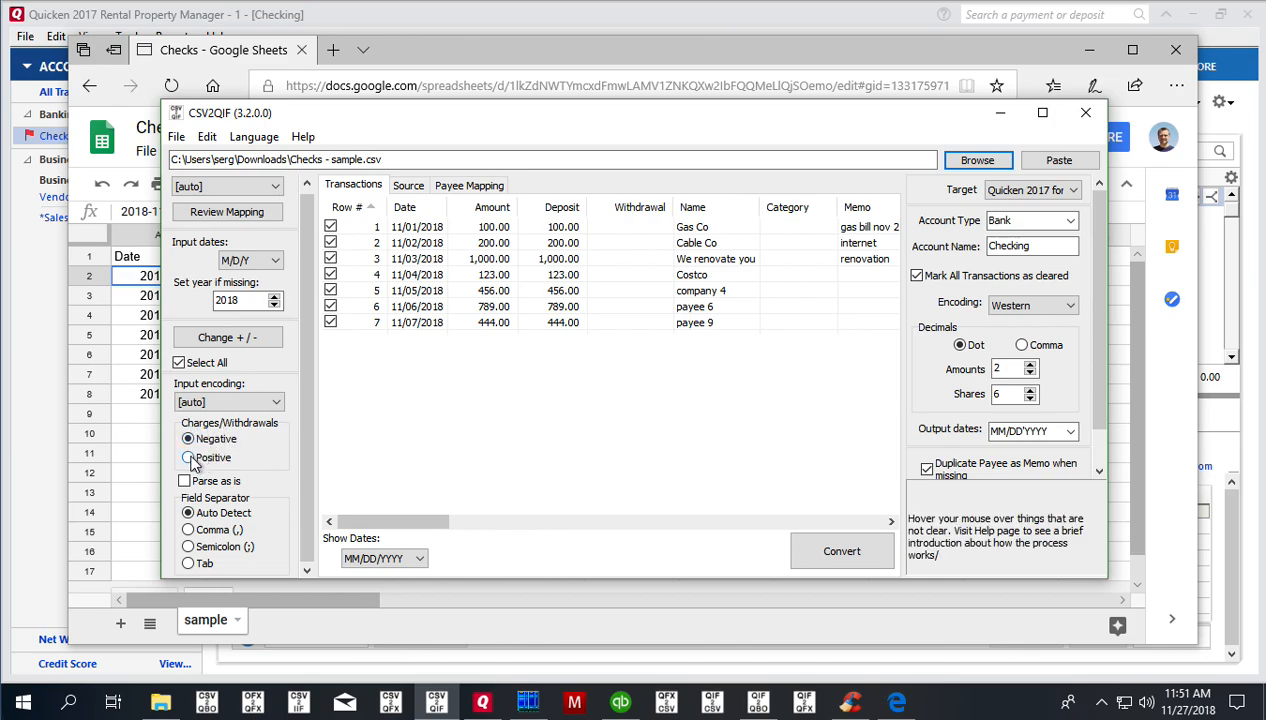
- Set Charges/Withdrawals to Positive and check the Doc # column
{"action": "left_click", "coordinate": [188, 457]}
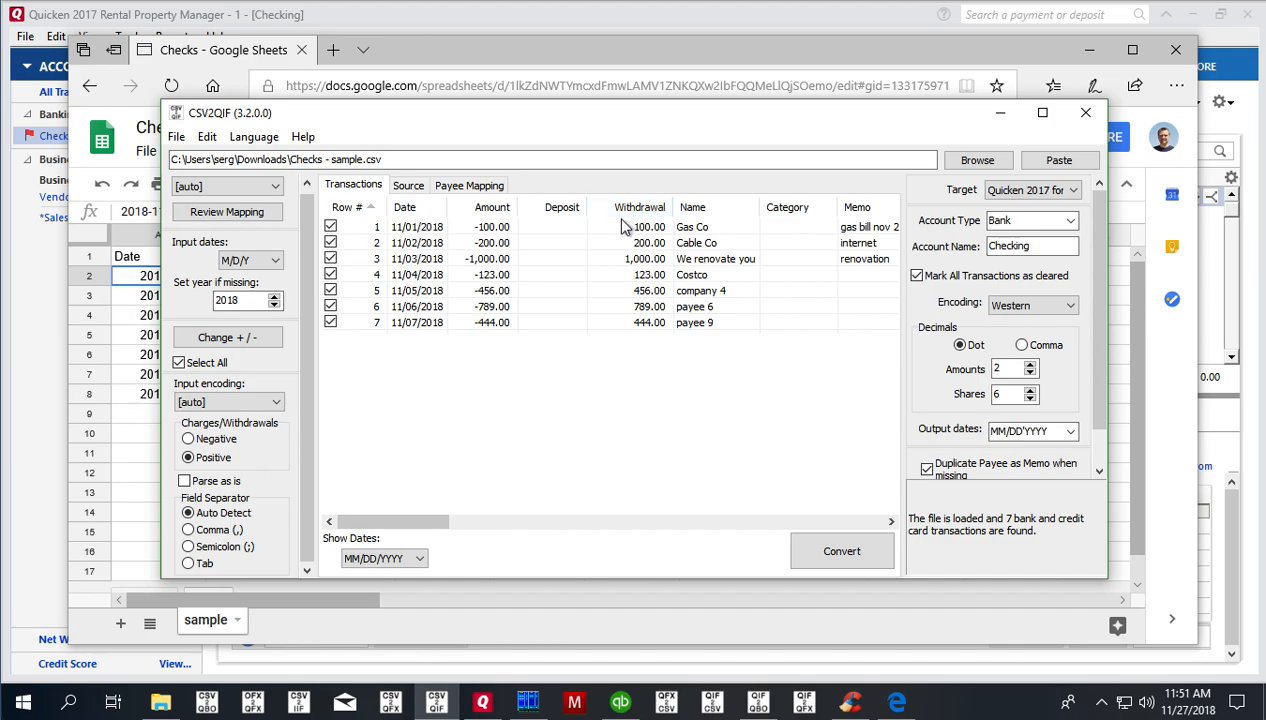
{"action": "mouse_move", "coordinate": [484, 488]}
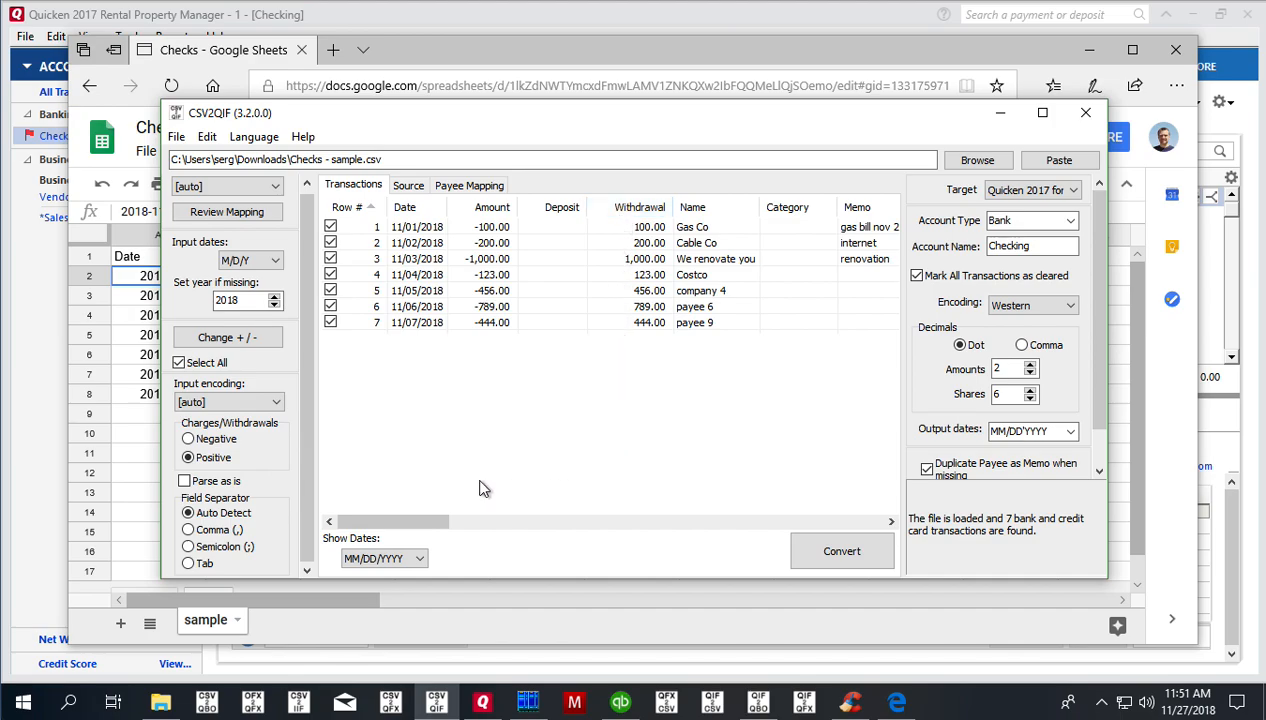
{"action": "left_click_drag", "start_coordinate": [390, 521], "coordinate": [430, 521]}
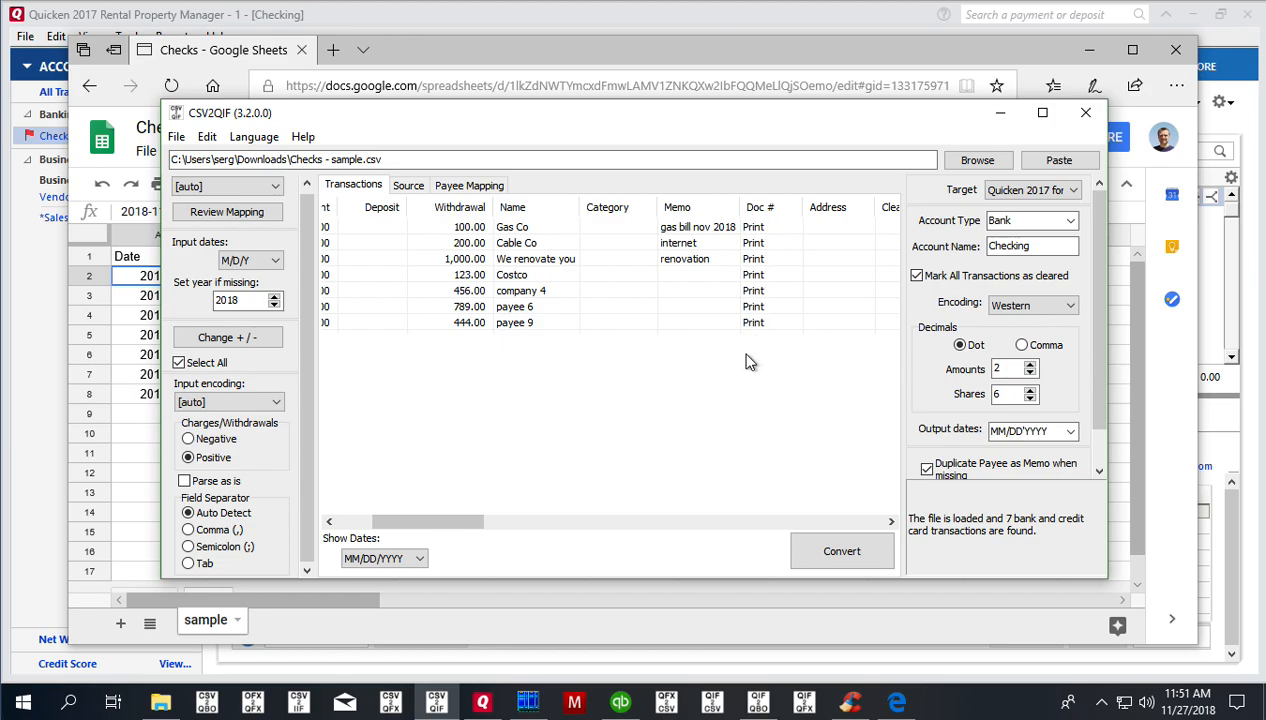
{"action": "mouse_move", "coordinate": [717, 331]}
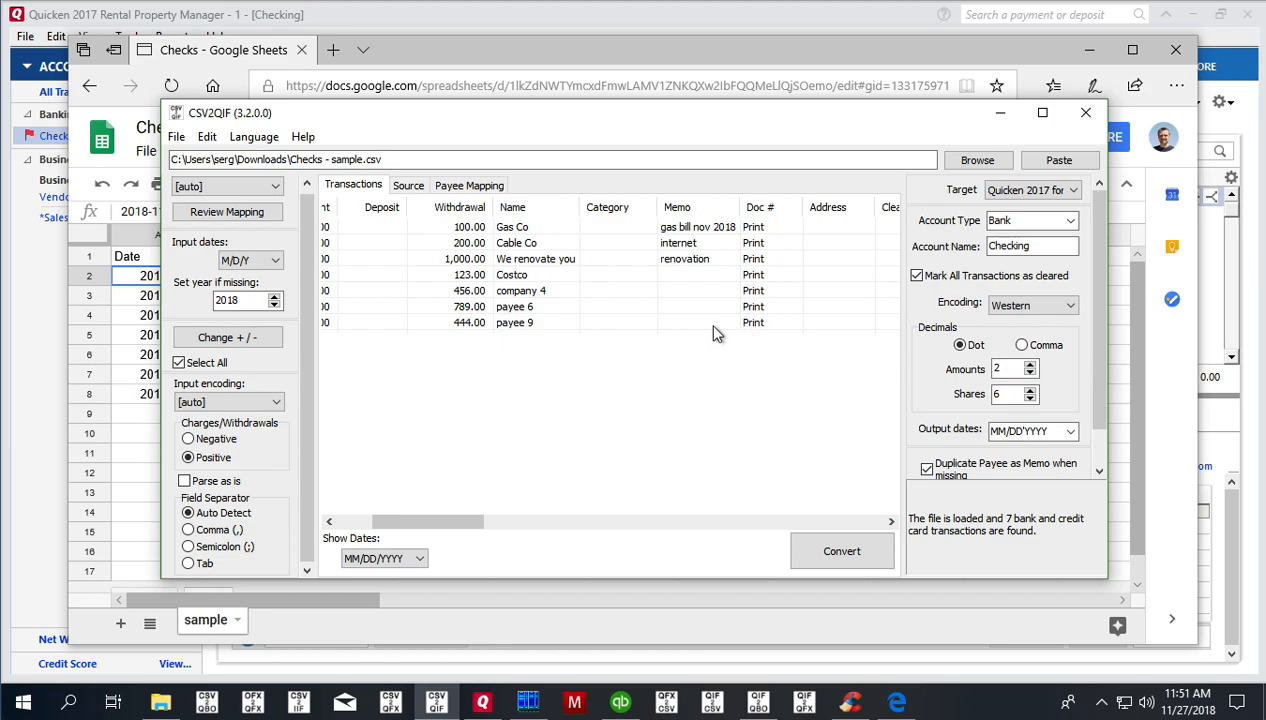
{"action": "mouse_move", "coordinate": [335, 388]}
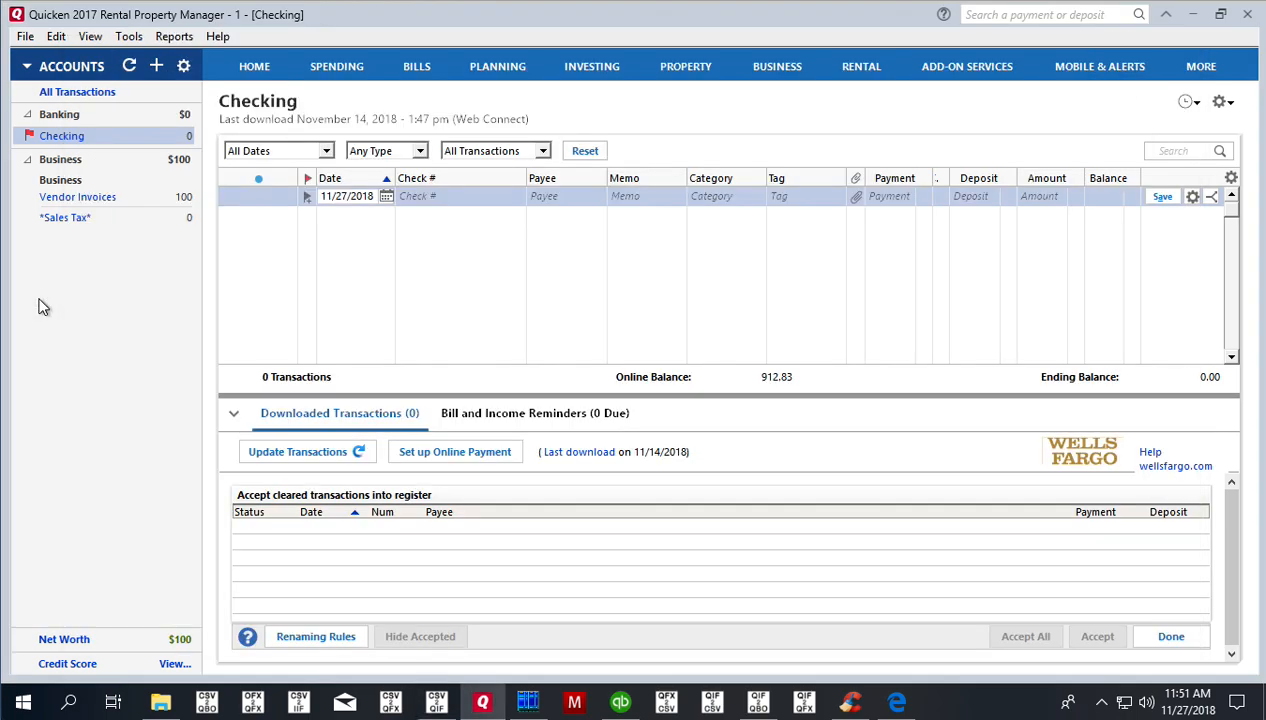
{"action": "mouse_move", "coordinate": [55, 145]}
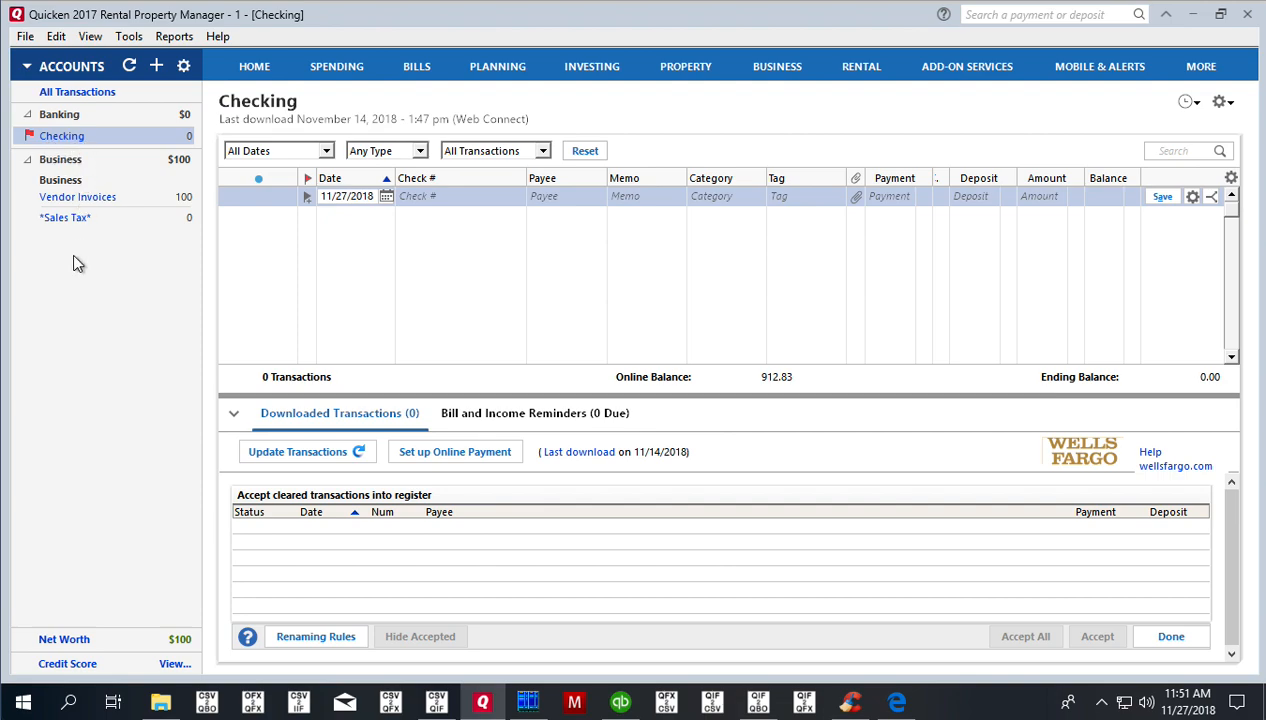
{"action": "mouse_move", "coordinate": [787, 708]}
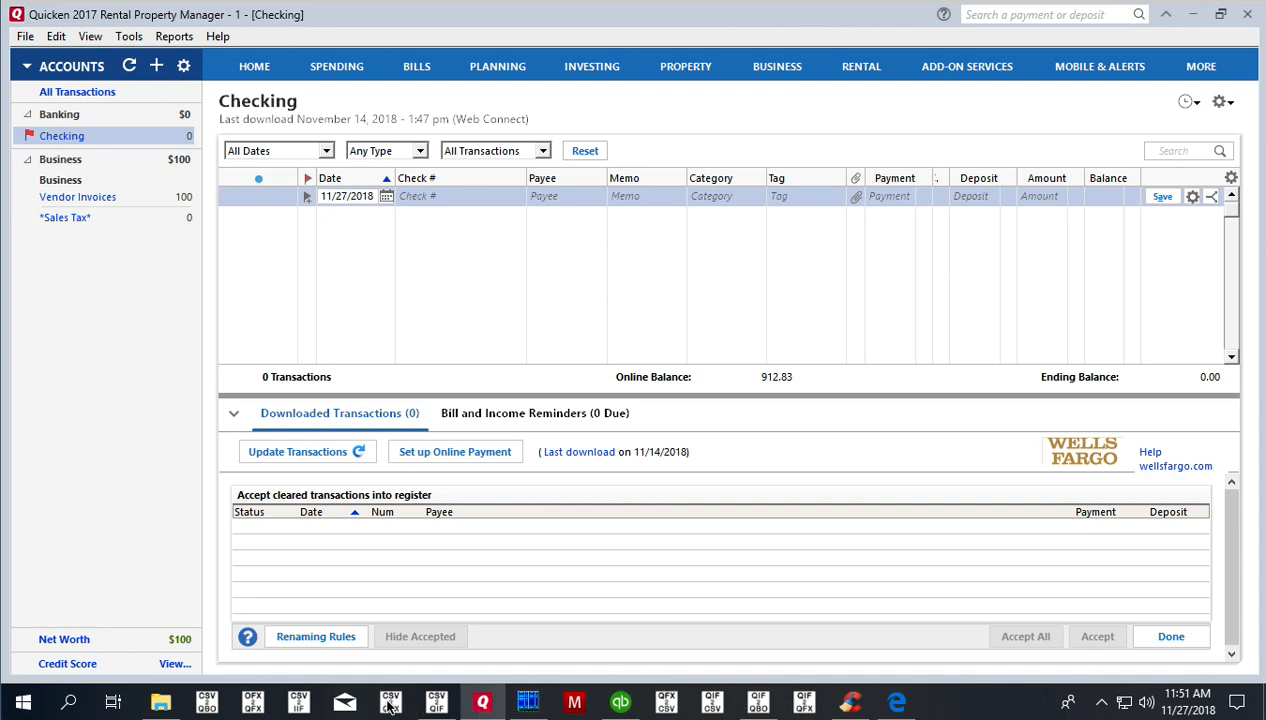
- Convert the withdrawals for account Checking and save the QIF as 'Checks - sample'
{"action": "left_click", "coordinate": [388, 703]}
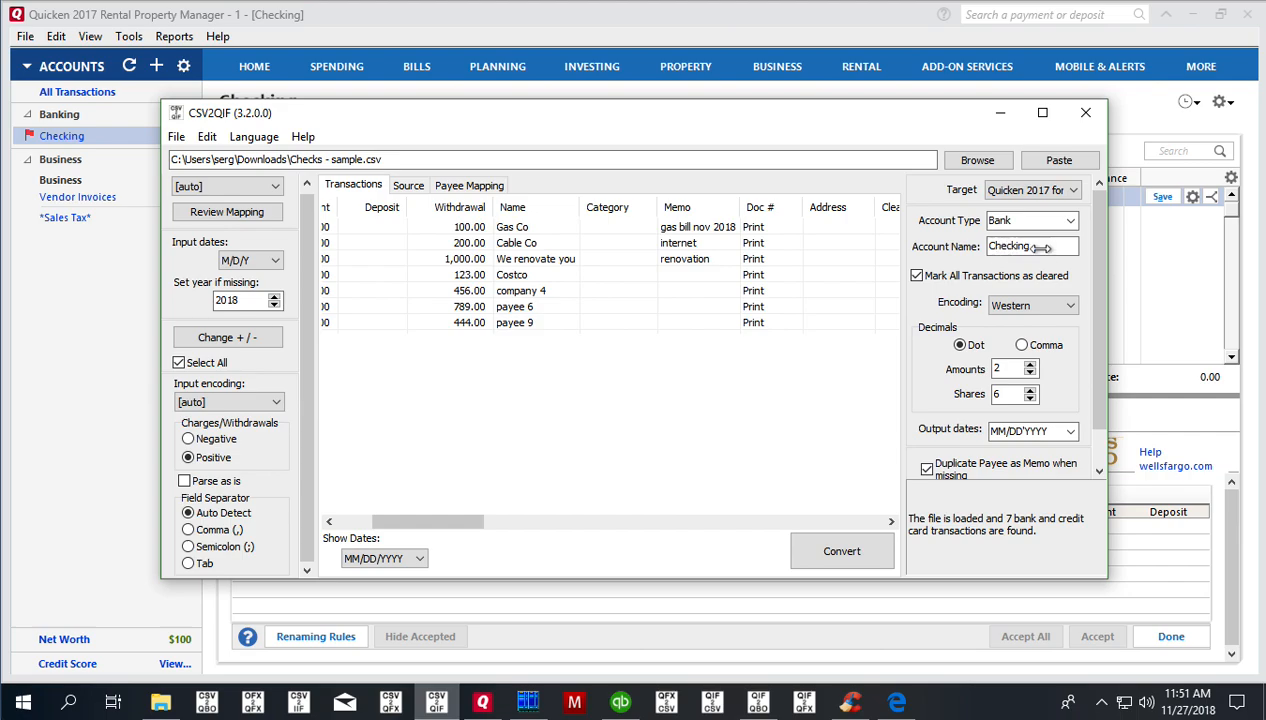
{"action": "left_click", "coordinate": [1030, 246]}
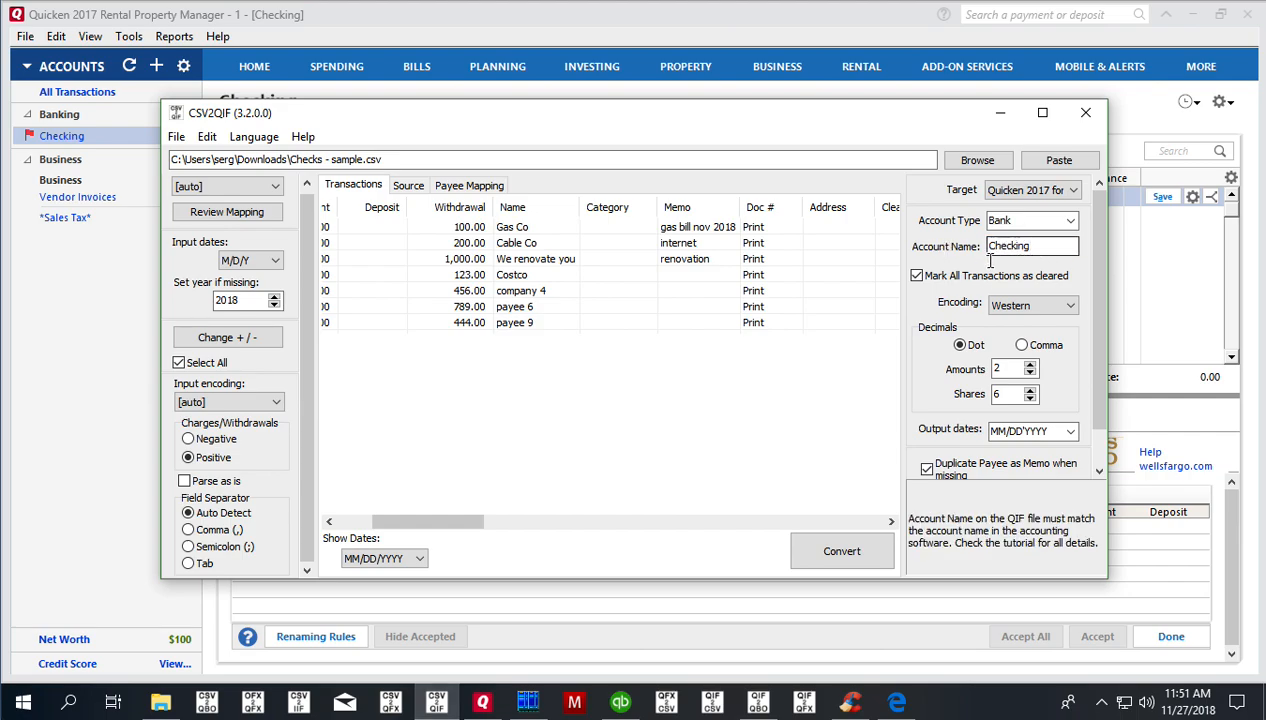
{"action": "left_click", "coordinate": [842, 551]}
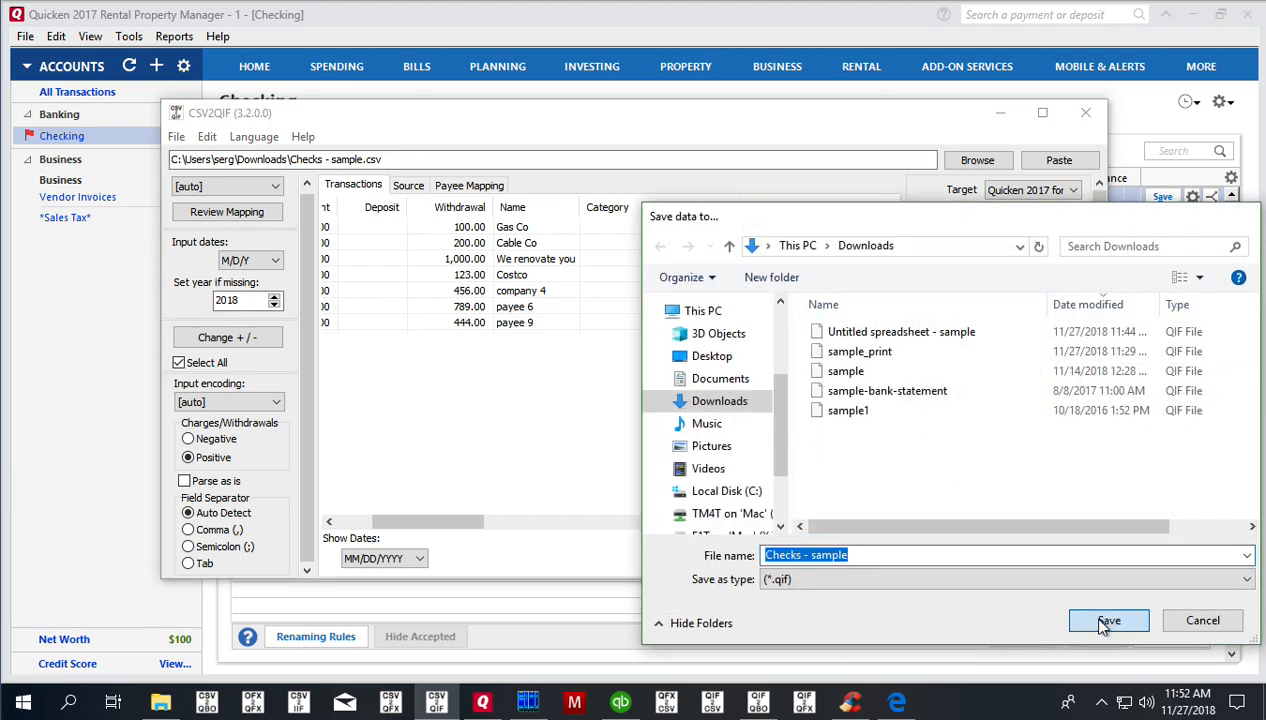
{"action": "left_click", "coordinate": [1106, 620]}
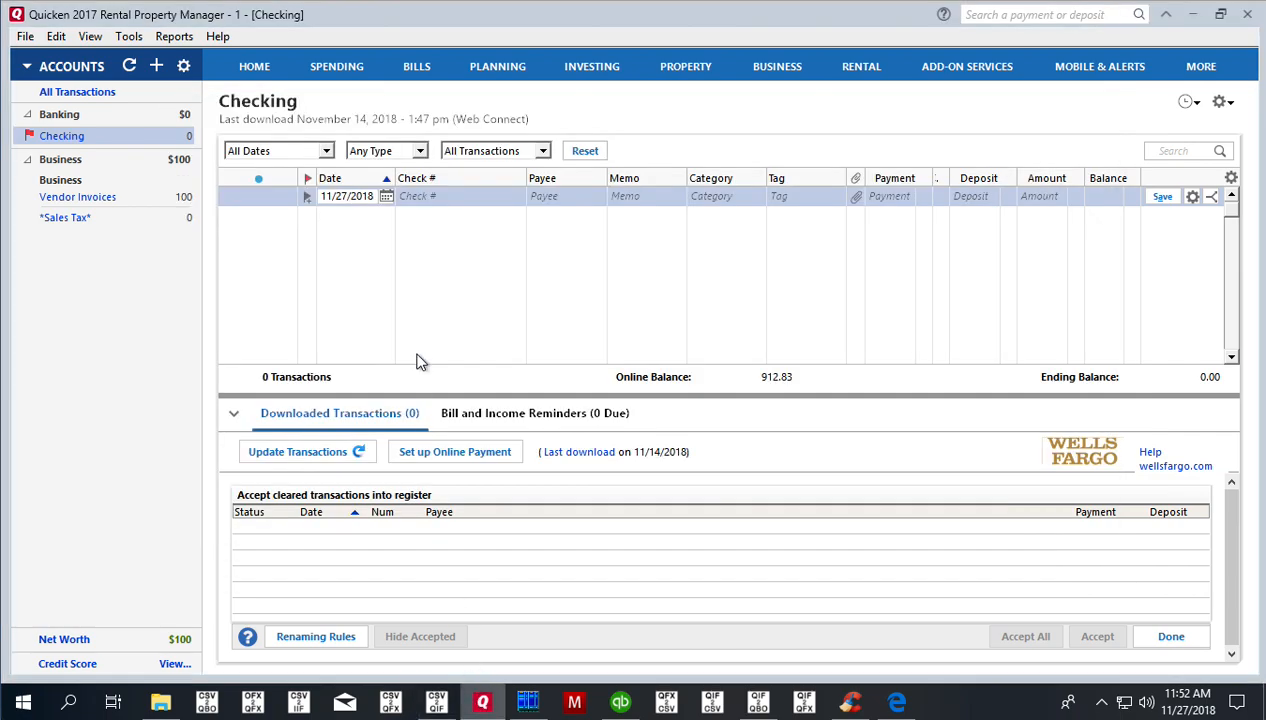
- Open Quicken's File menu to reach the import options
{"action": "left_click", "coordinate": [15, 37]}
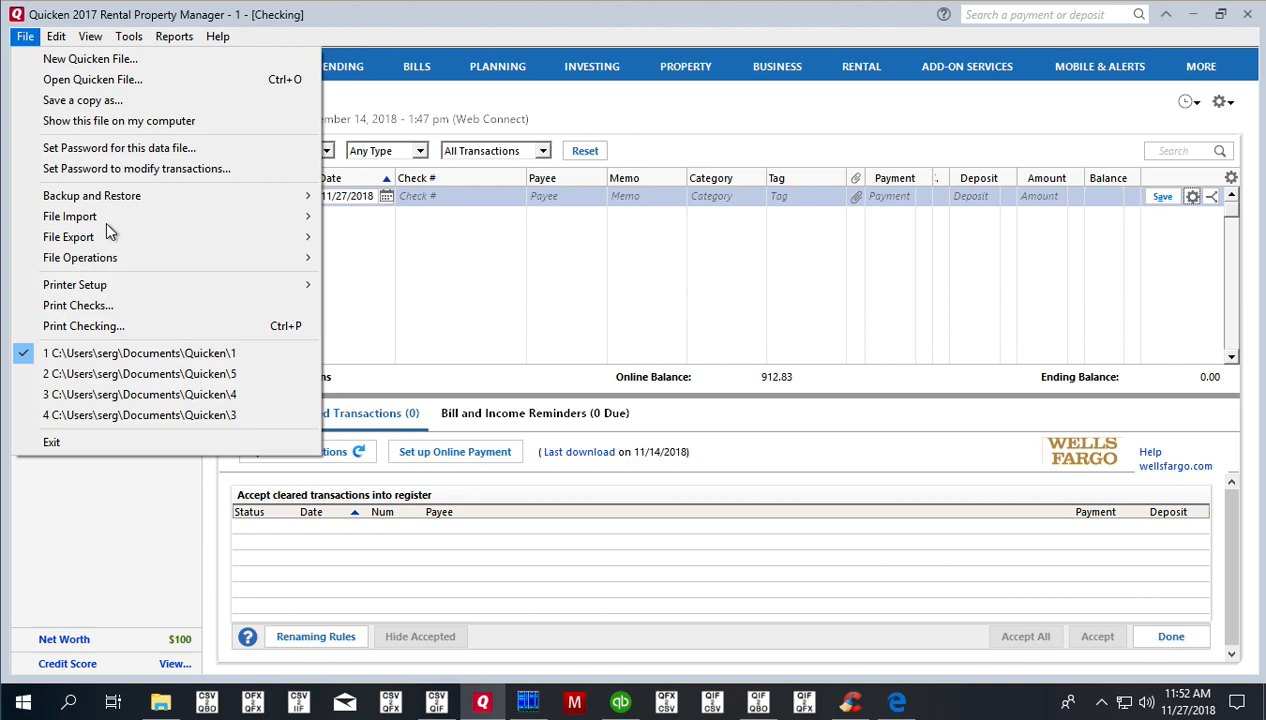
{"action": "mouse_move", "coordinate": [123, 225]}
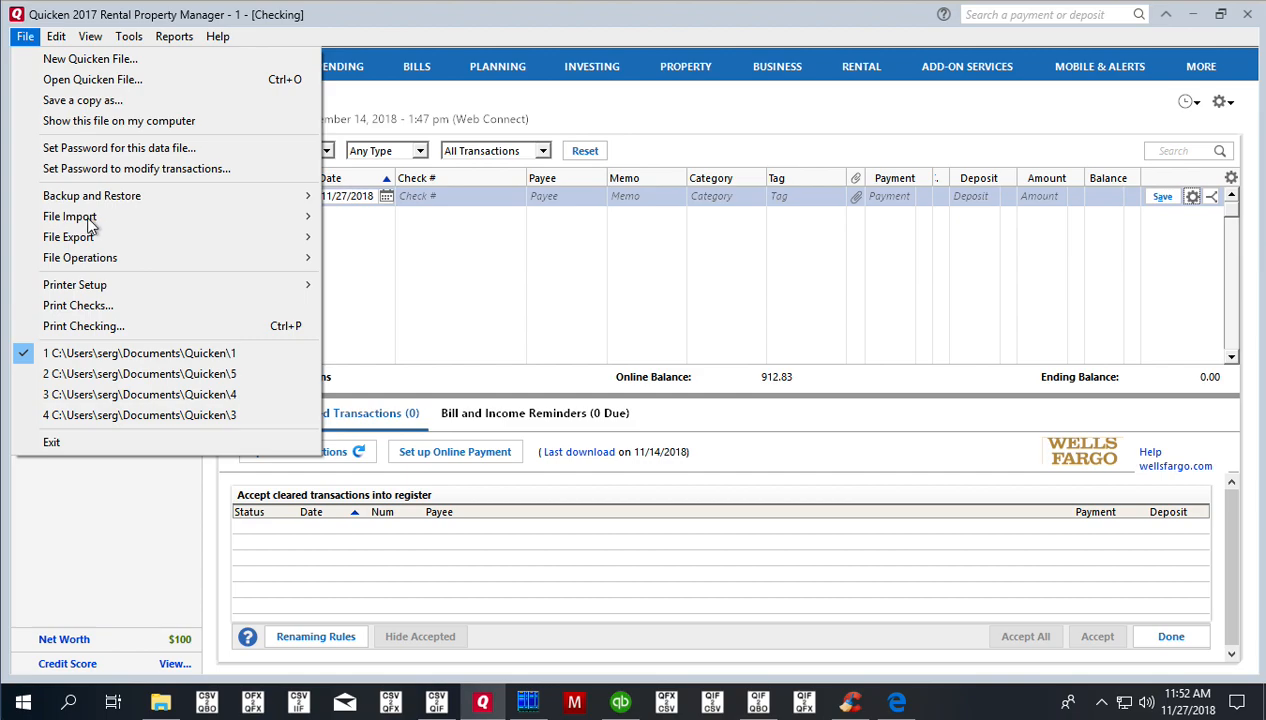
- Import 'Checks - sample.qif' into <All account> via QIF File import
{"action": "left_click", "coordinate": [64, 216]}
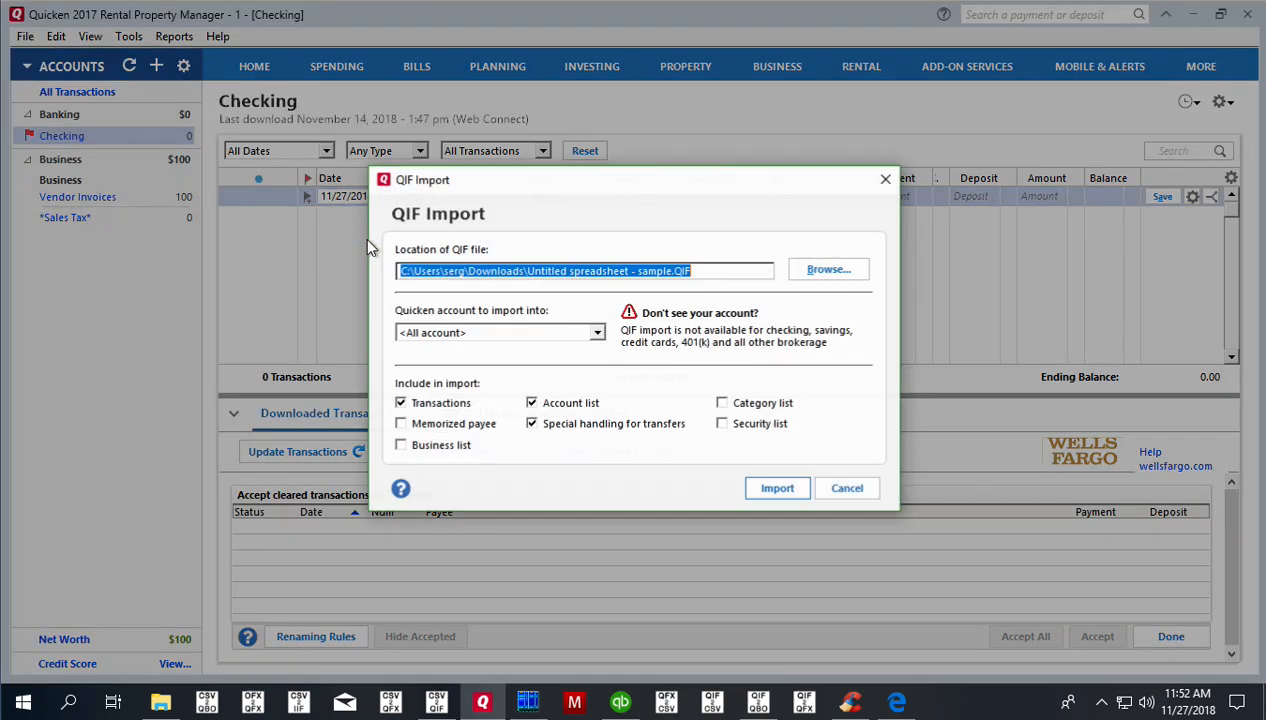
{"action": "mouse_move", "coordinate": [828, 270]}
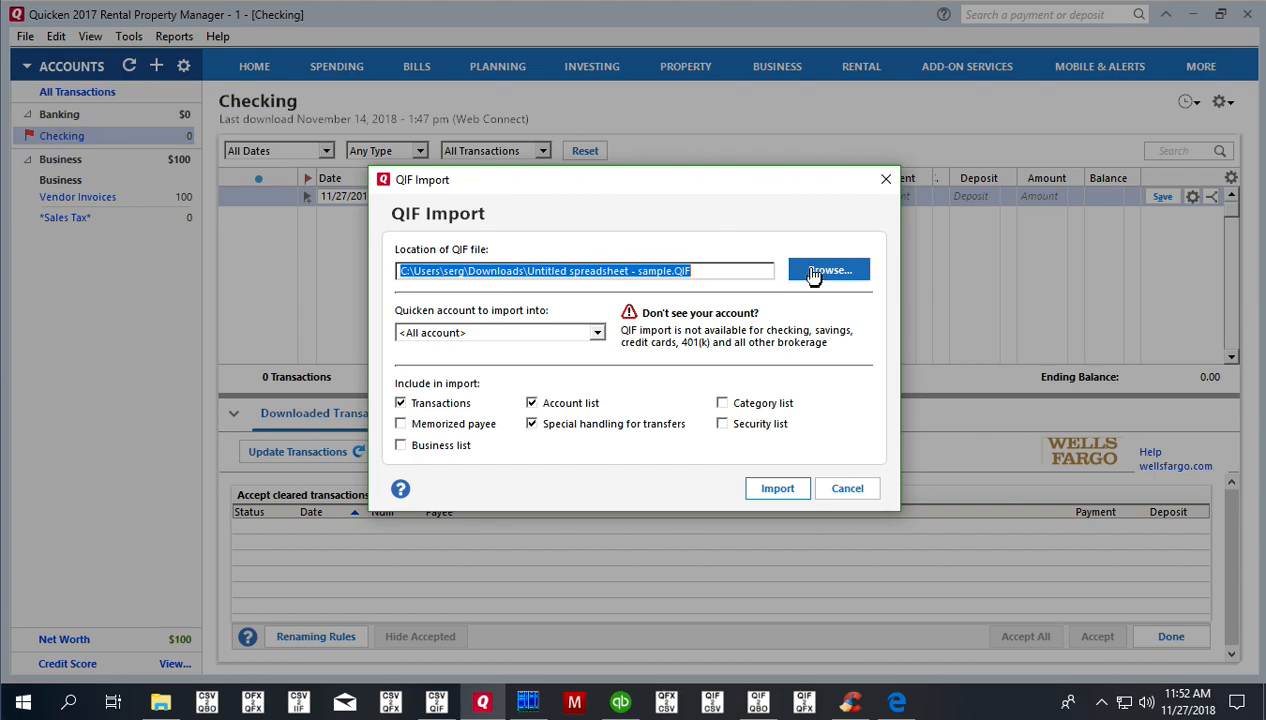
{"action": "left_click", "coordinate": [829, 270]}
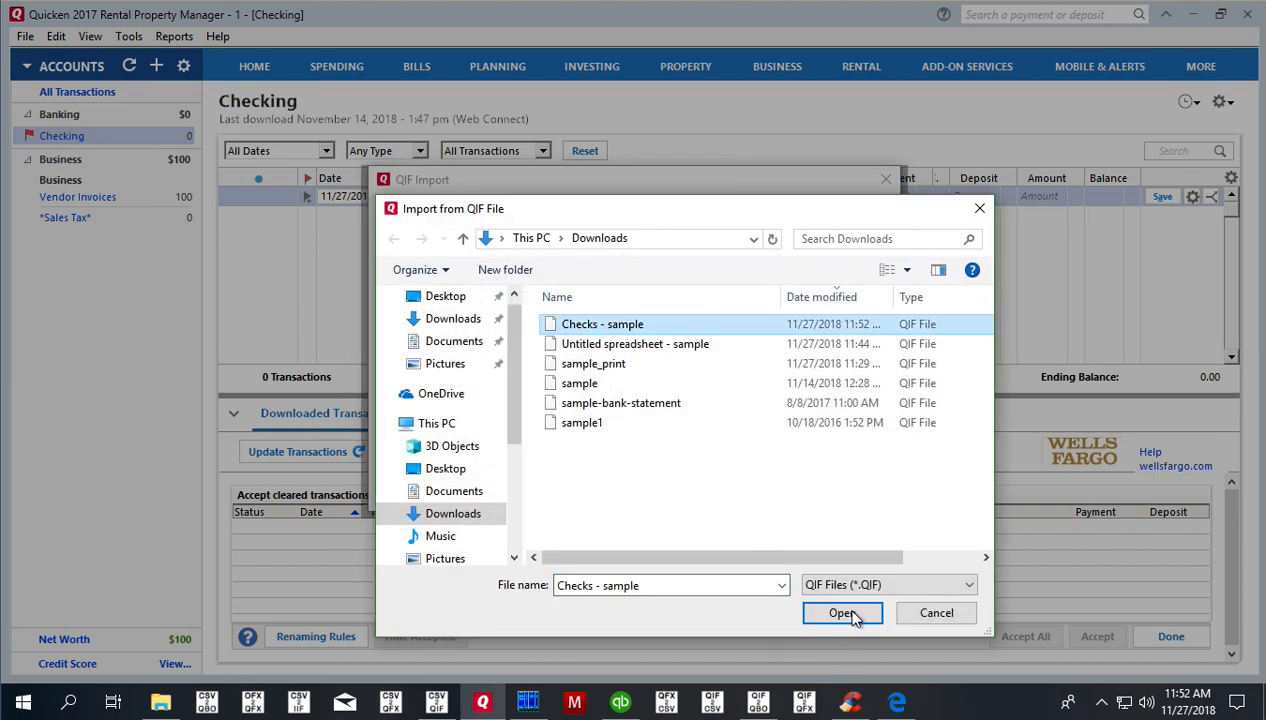
{"action": "left_click", "coordinate": [842, 613]}
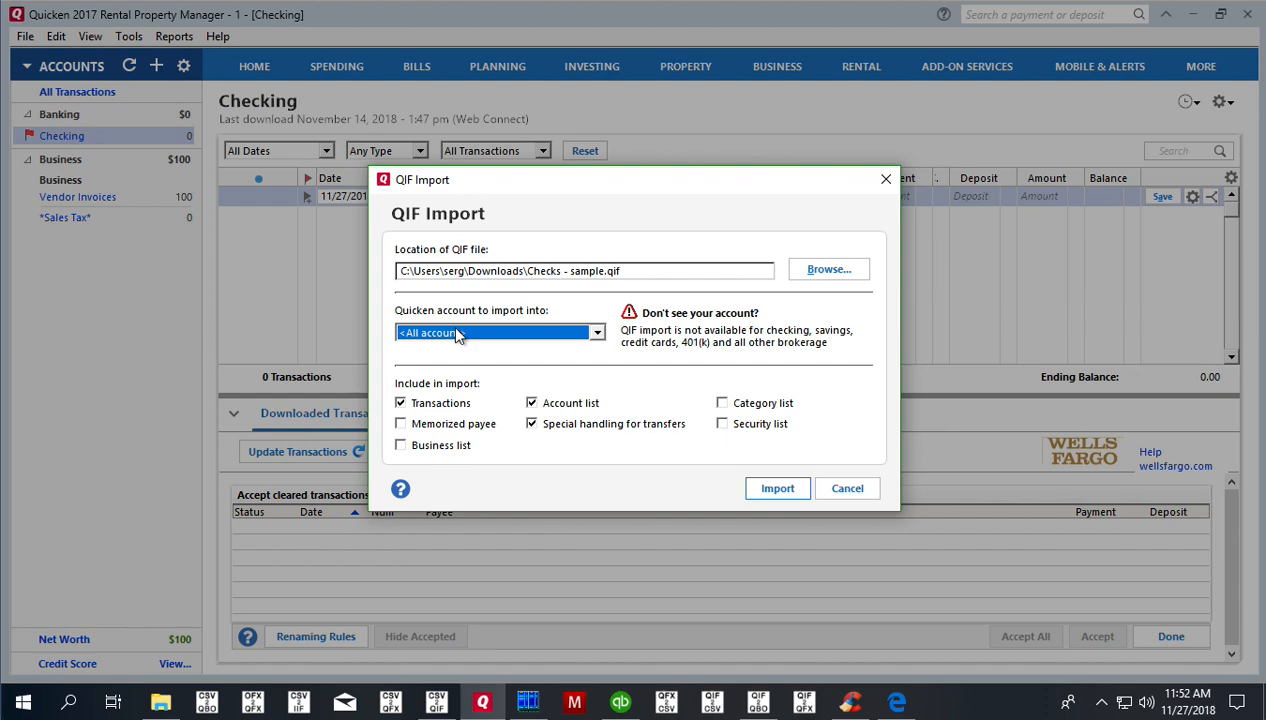
{"action": "left_click", "coordinate": [596, 332]}
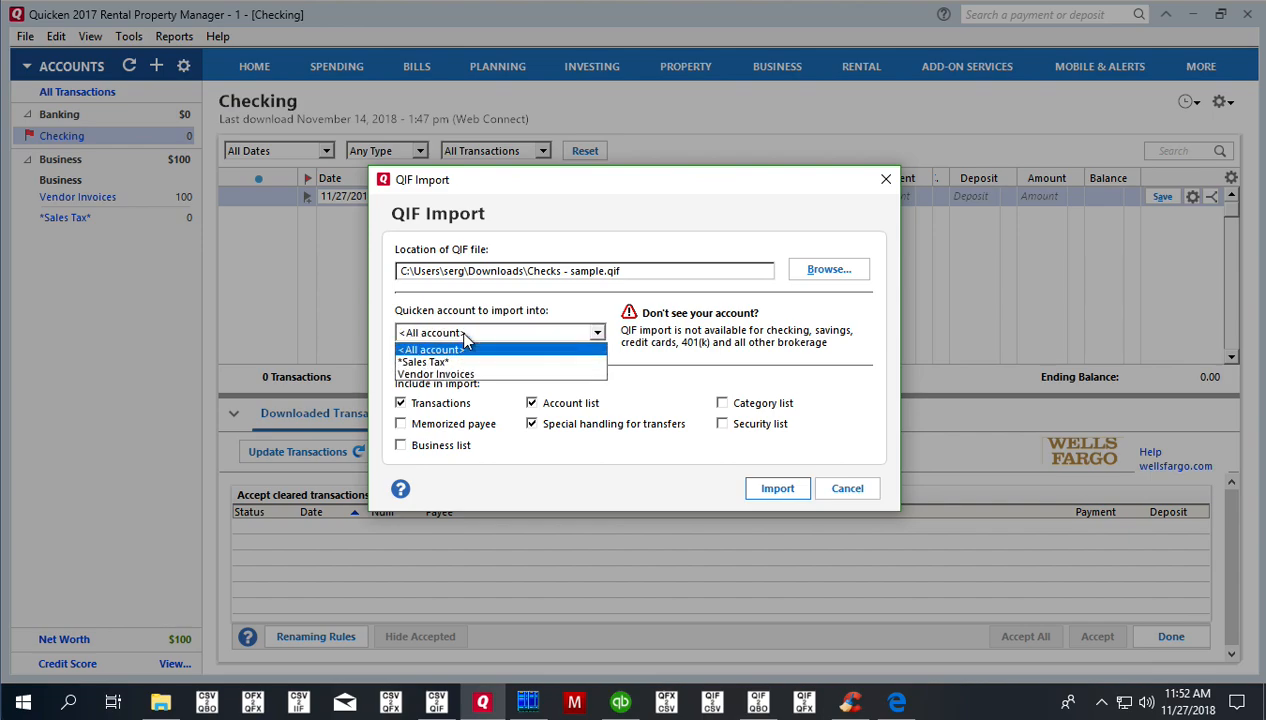
{"action": "mouse_move", "coordinate": [491, 332]}
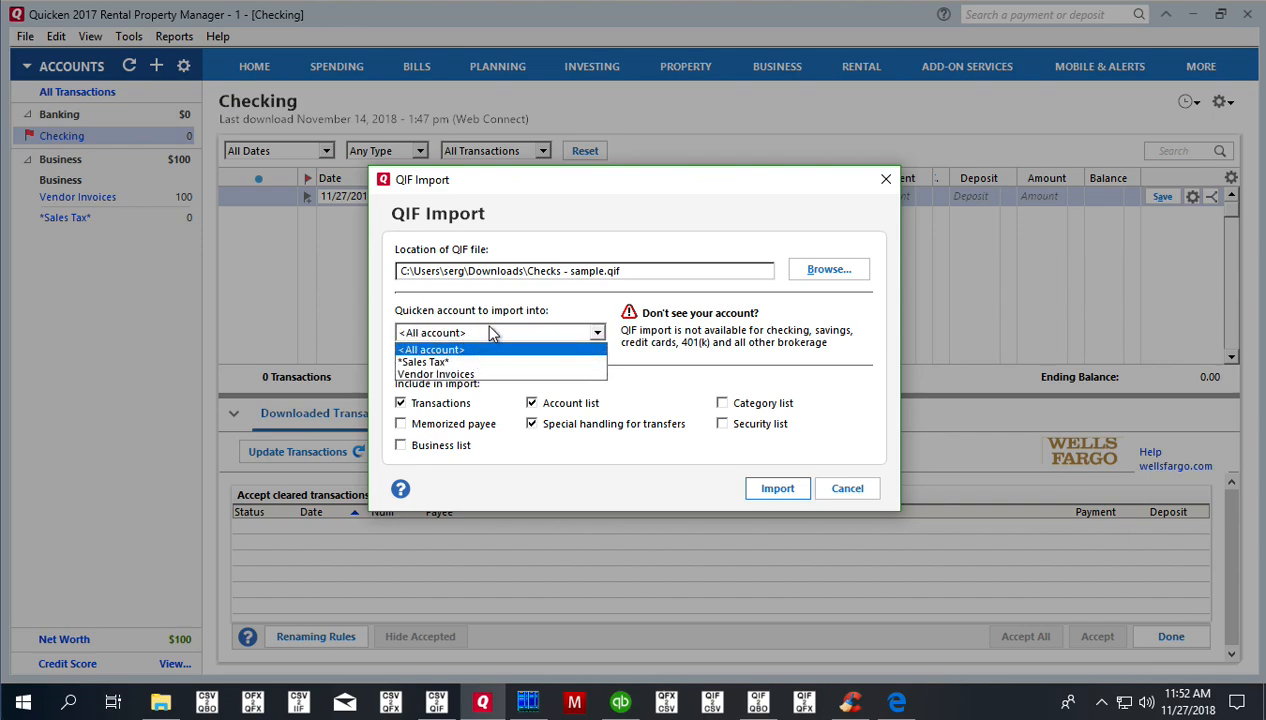
{"action": "left_click", "coordinate": [430, 349]}
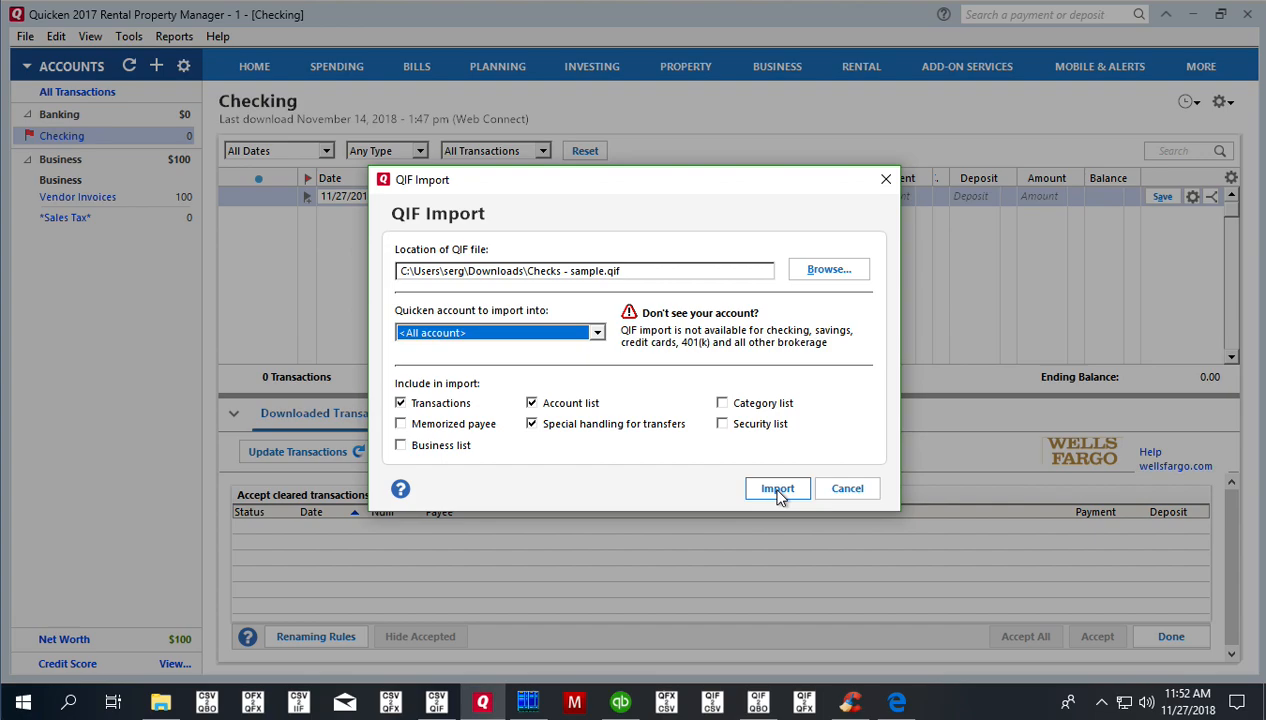
{"action": "left_click", "coordinate": [777, 488]}
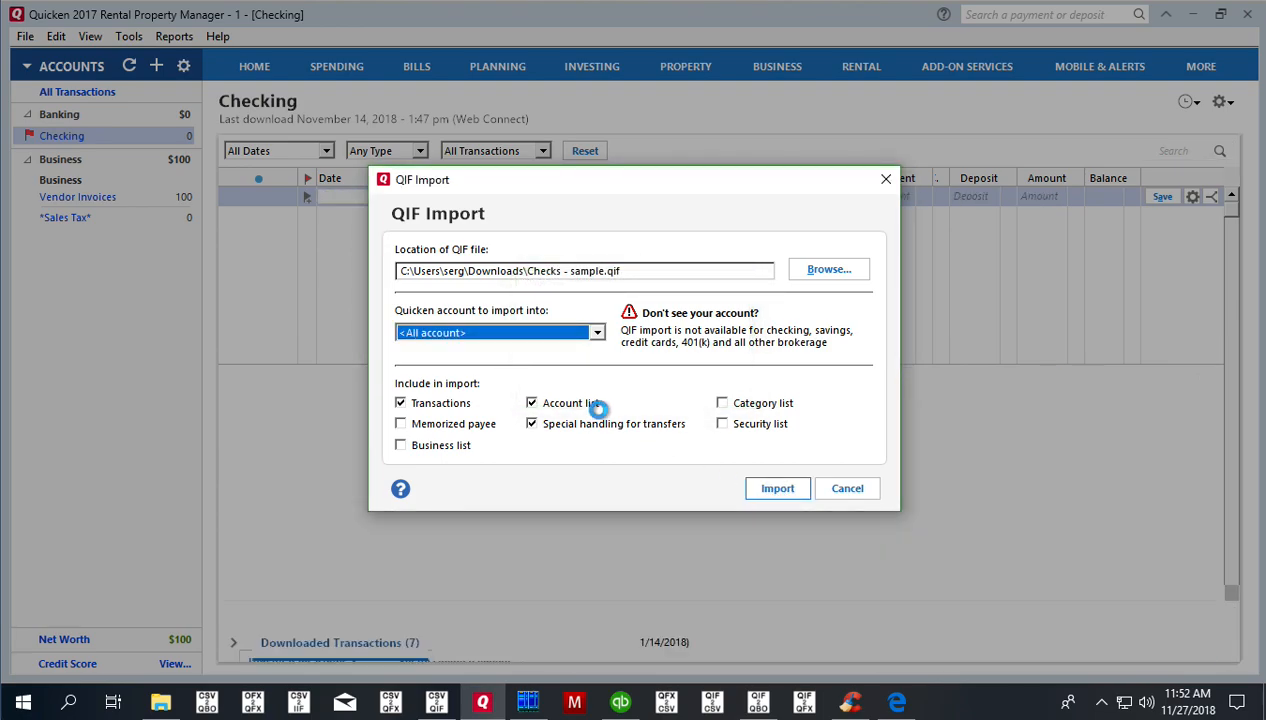
- Accept all seven downloaded payments into Checking, reaching an ending balance of -3,112.00
{"action": "left_click", "coordinate": [777, 488]}
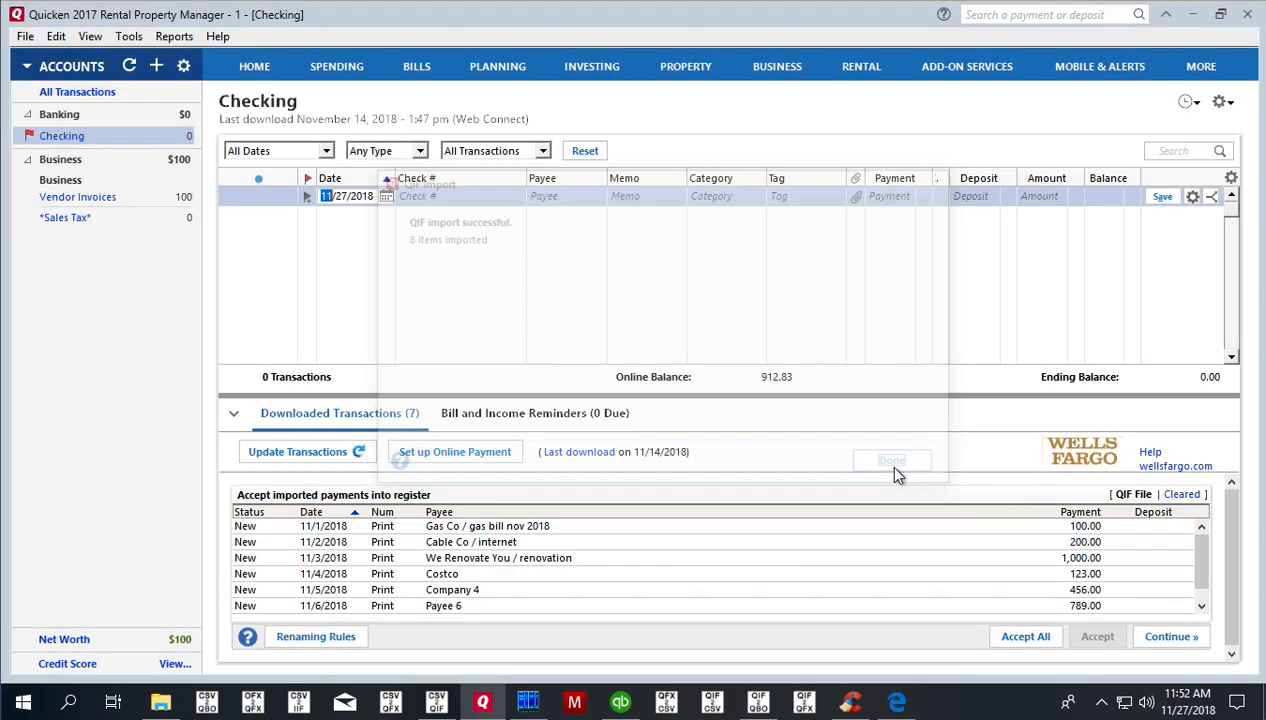
{"action": "left_click", "coordinate": [891, 460]}
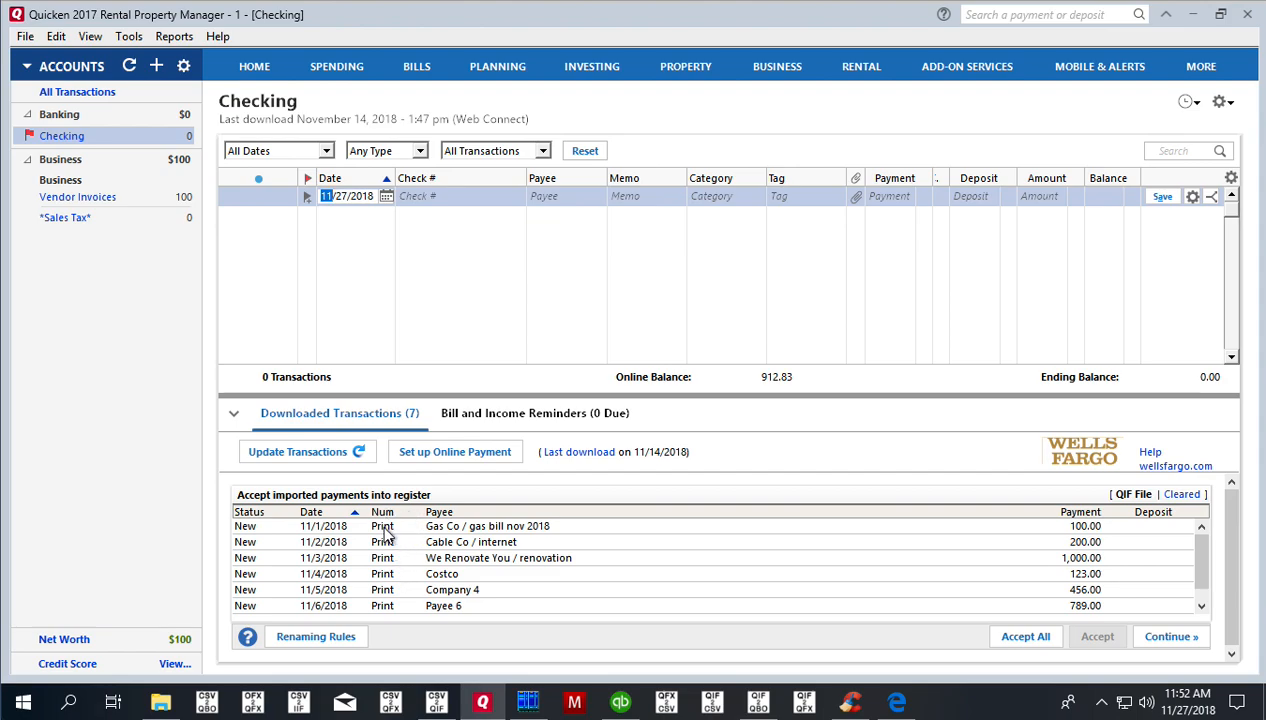
{"action": "left_click", "coordinate": [1026, 636]}
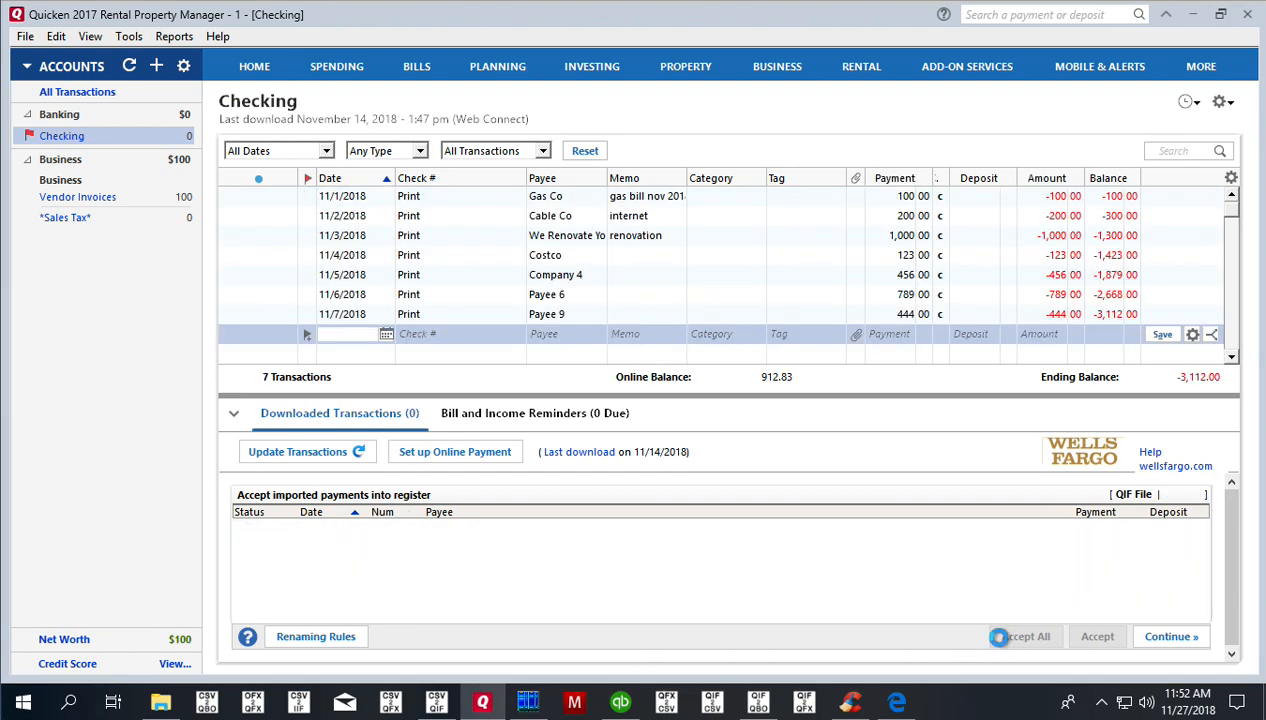
{"action": "left_click", "coordinate": [1025, 636]}
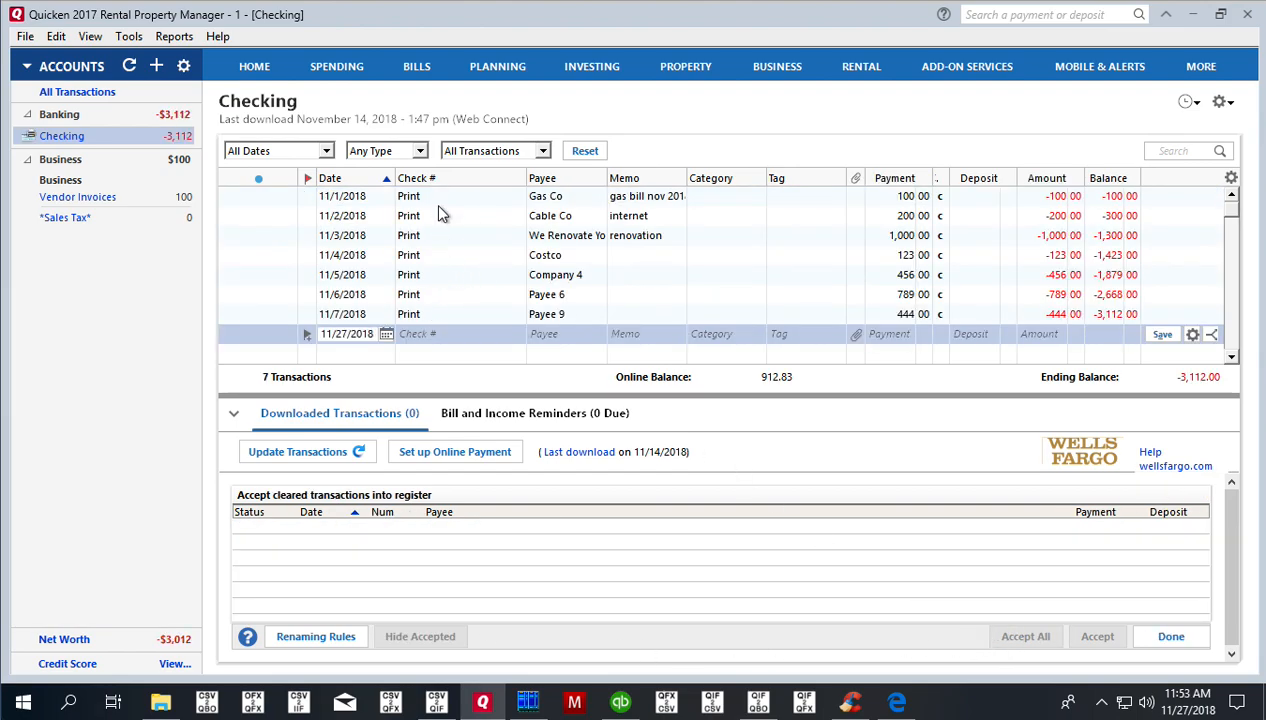
{"action": "mouse_move", "coordinate": [234, 248]}
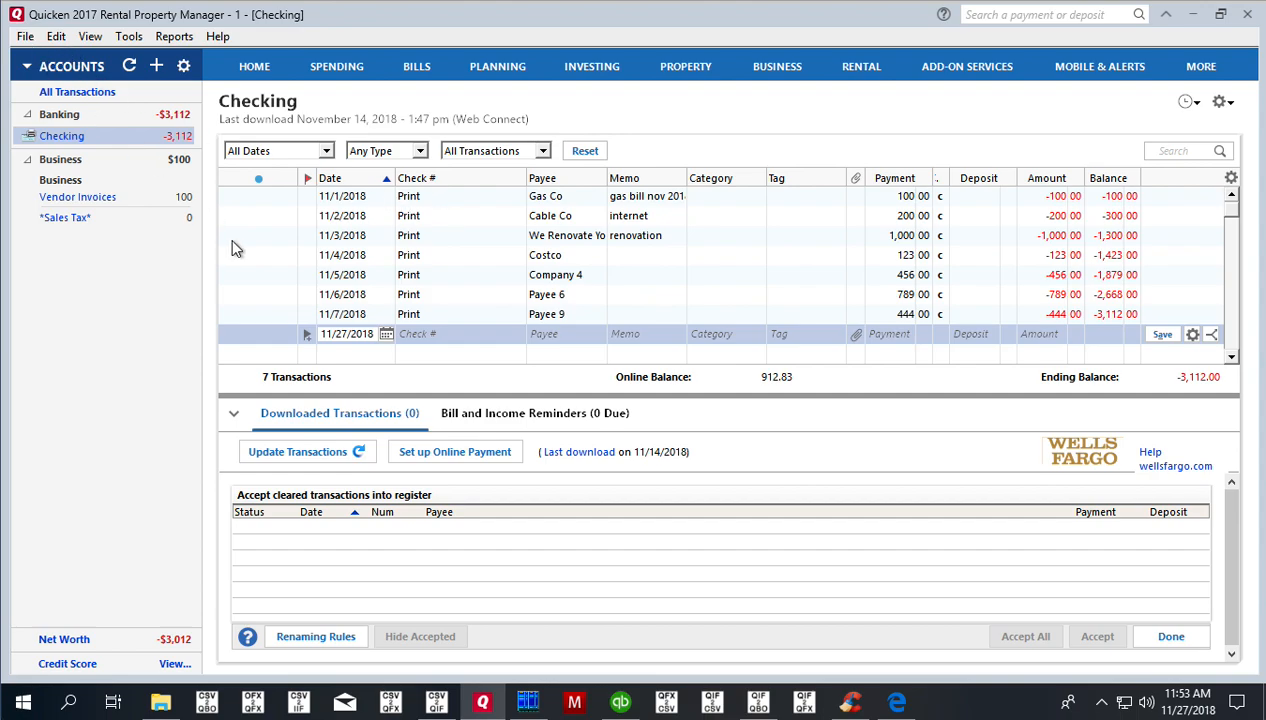
{"action": "mouse_move", "coordinate": [422, 216]}
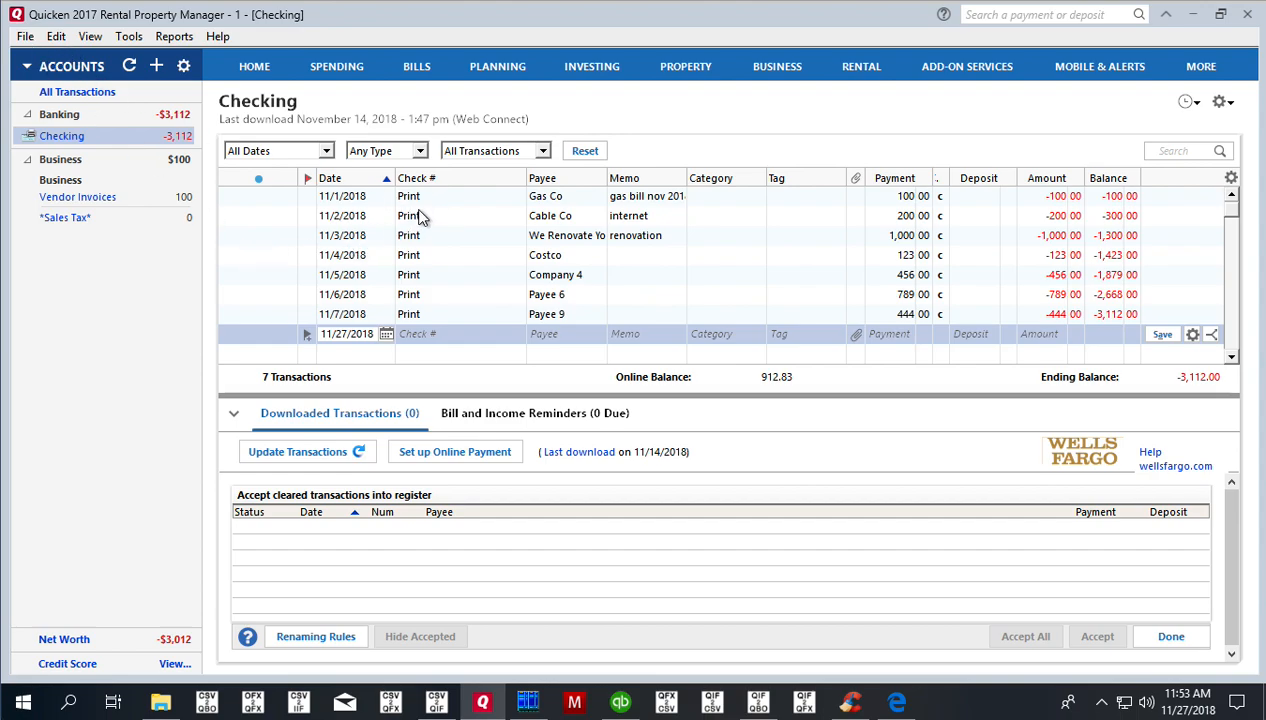
{"action": "mouse_move", "coordinate": [437, 290]}
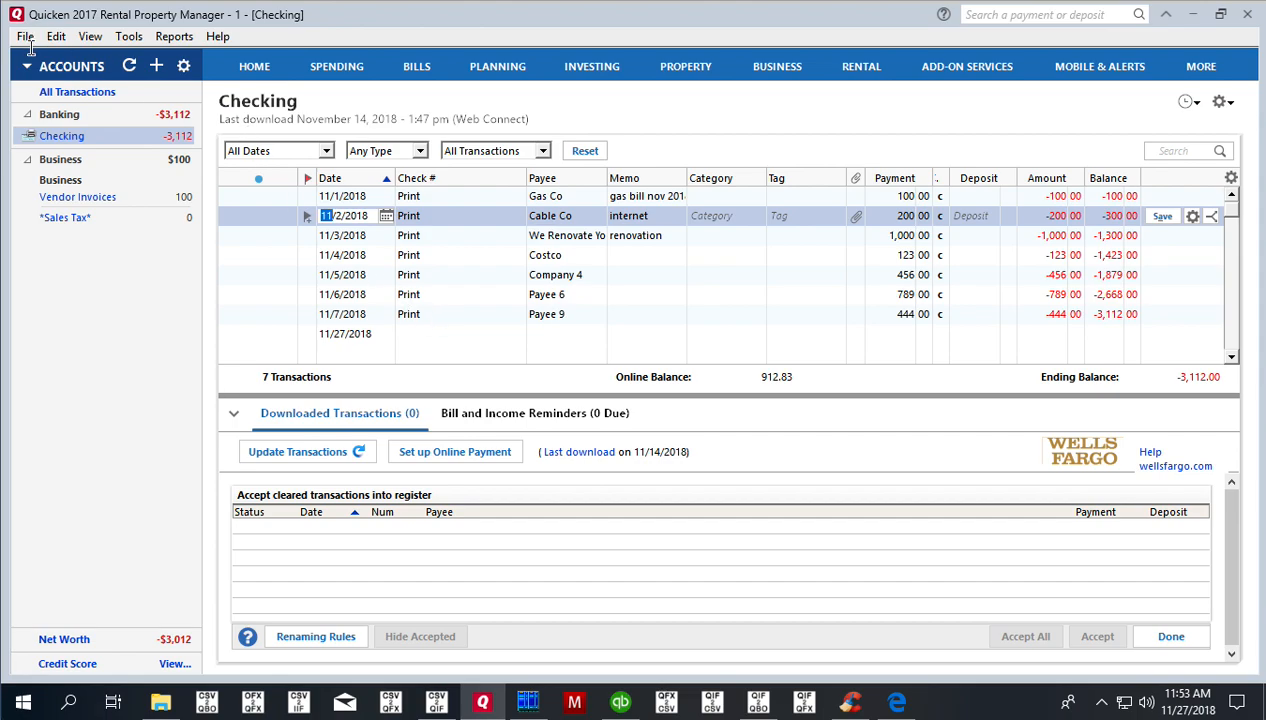
- Print all seven checks ($3,112.00) starting at check number 1100
{"action": "left_click", "coordinate": [20, 36]}
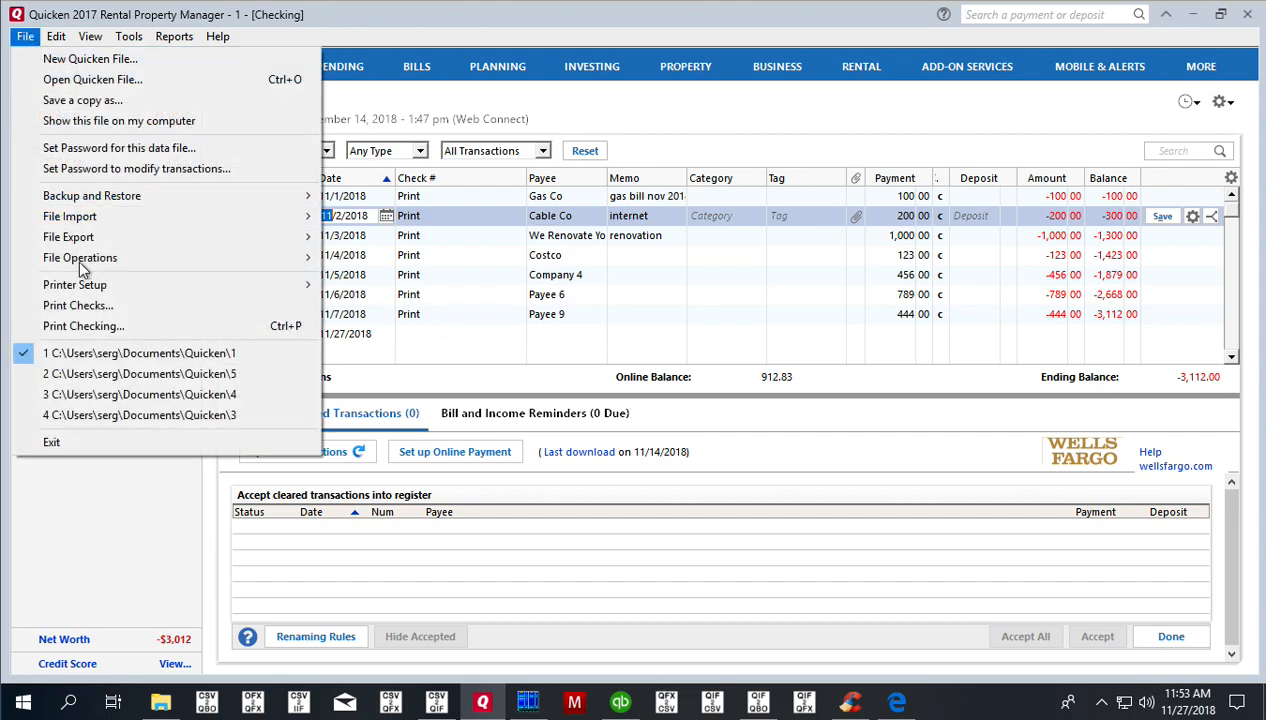
{"action": "left_click", "coordinate": [83, 326]}
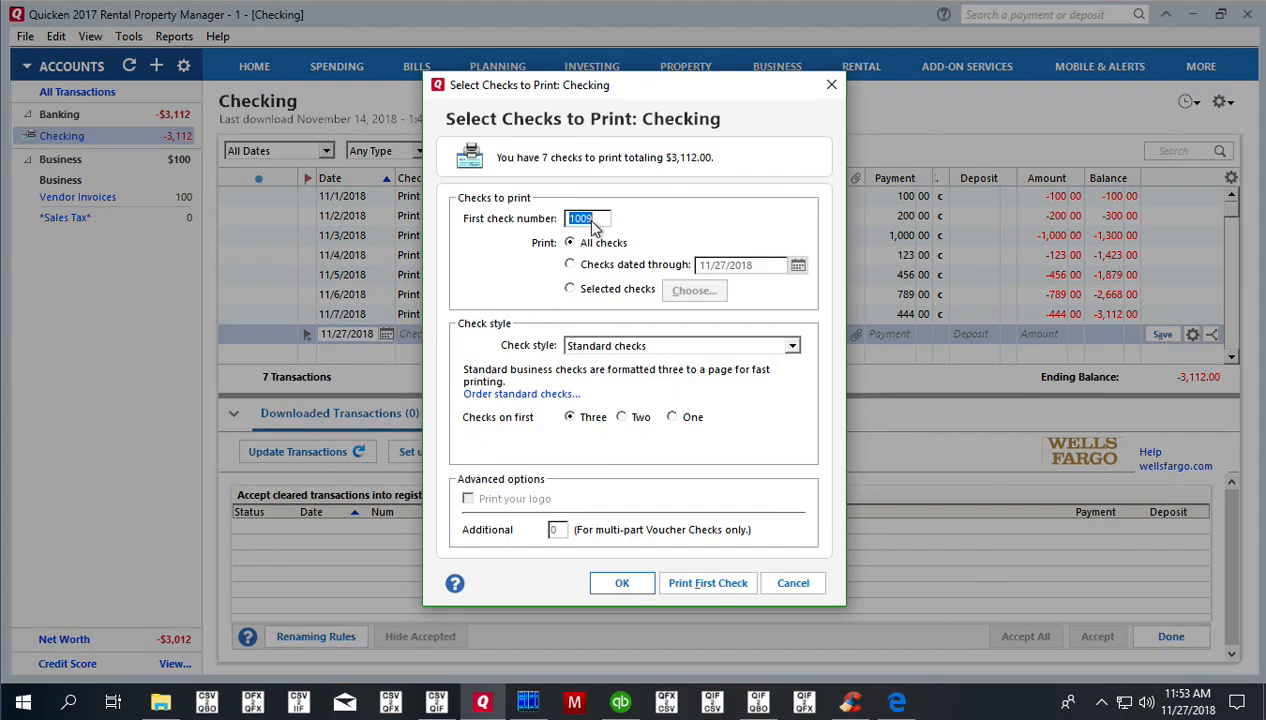
{"action": "type", "text": "1"}
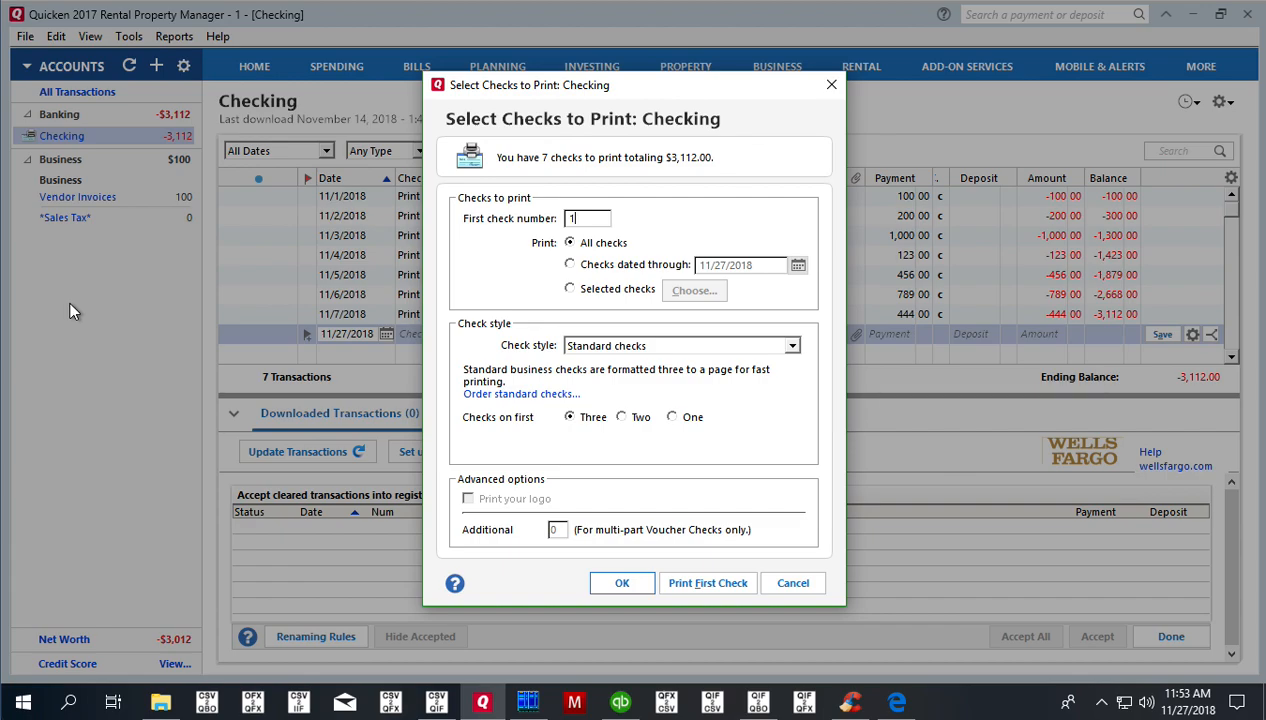
{"action": "type", "text": "100"}
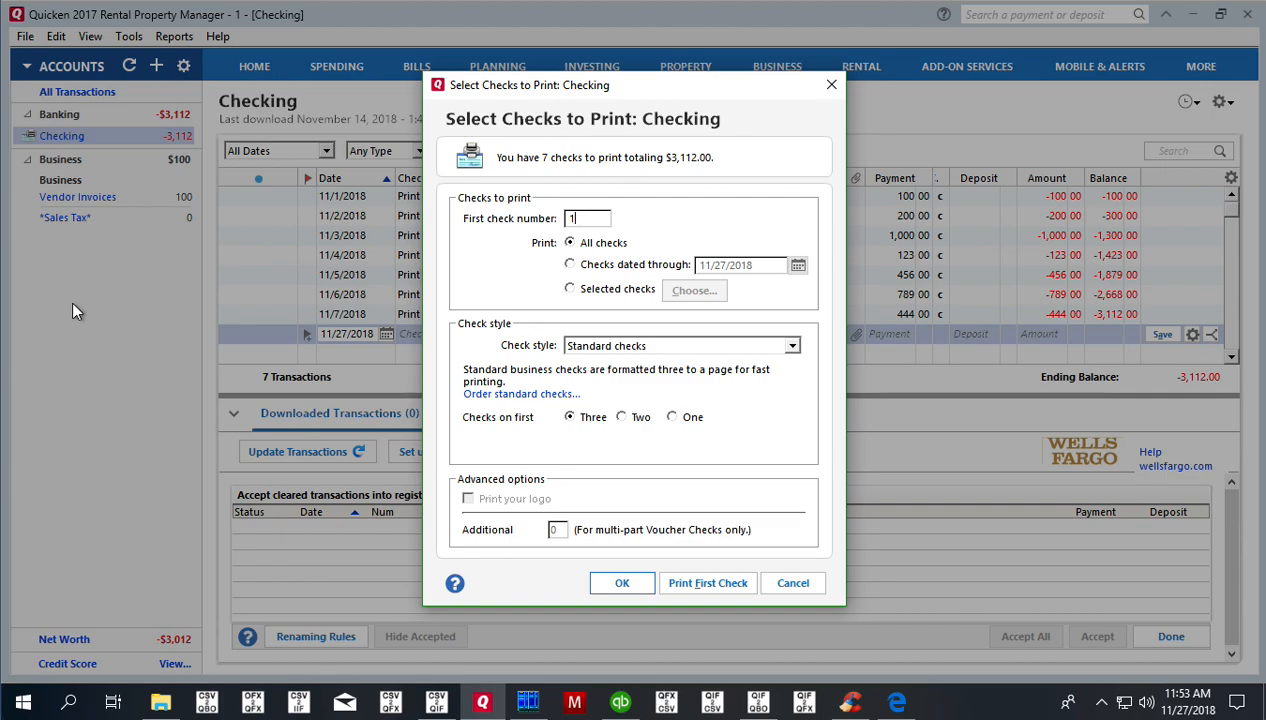
{"action": "type", "text": "100"}
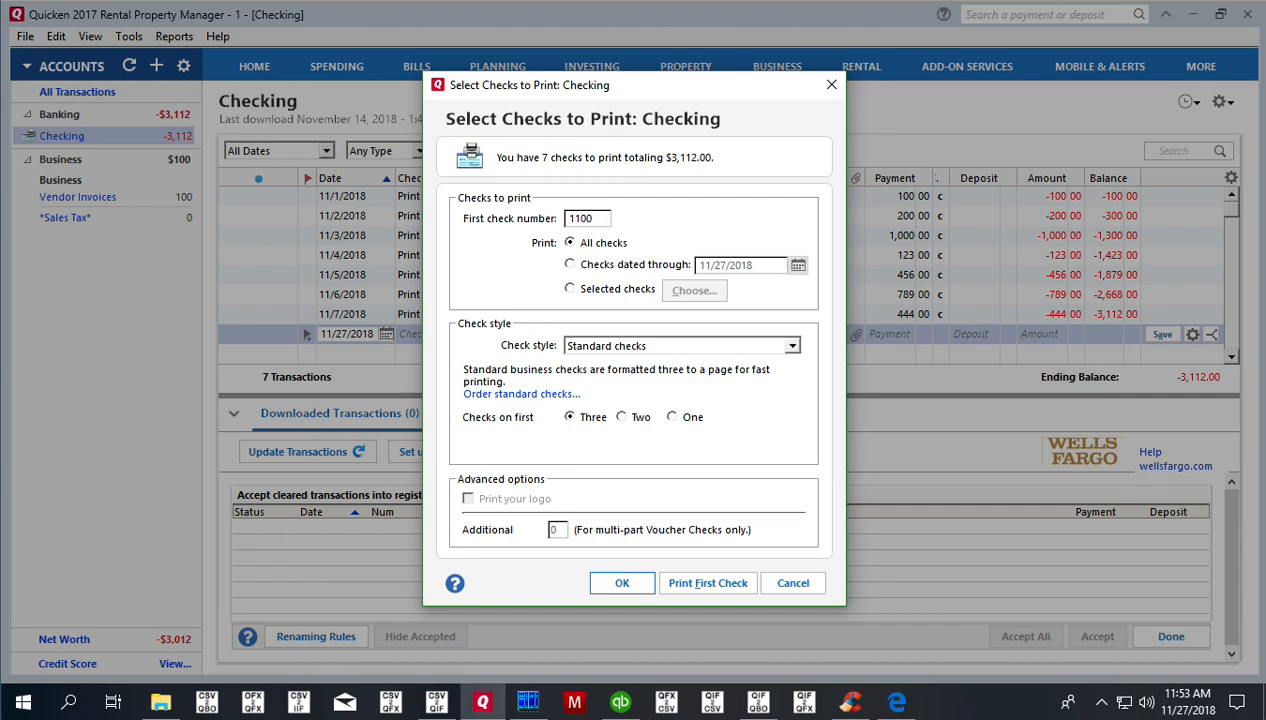
{"action": "mouse_move", "coordinate": [672, 583]}
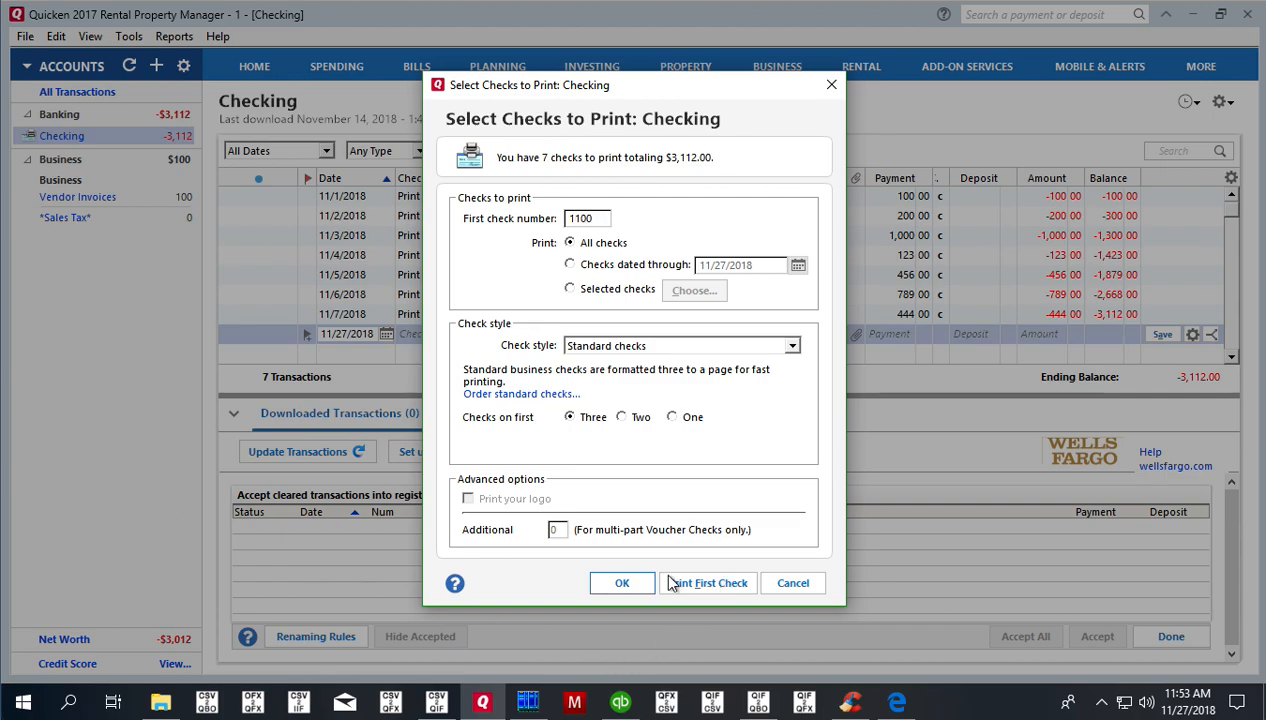
{"action": "left_click", "coordinate": [707, 583]}
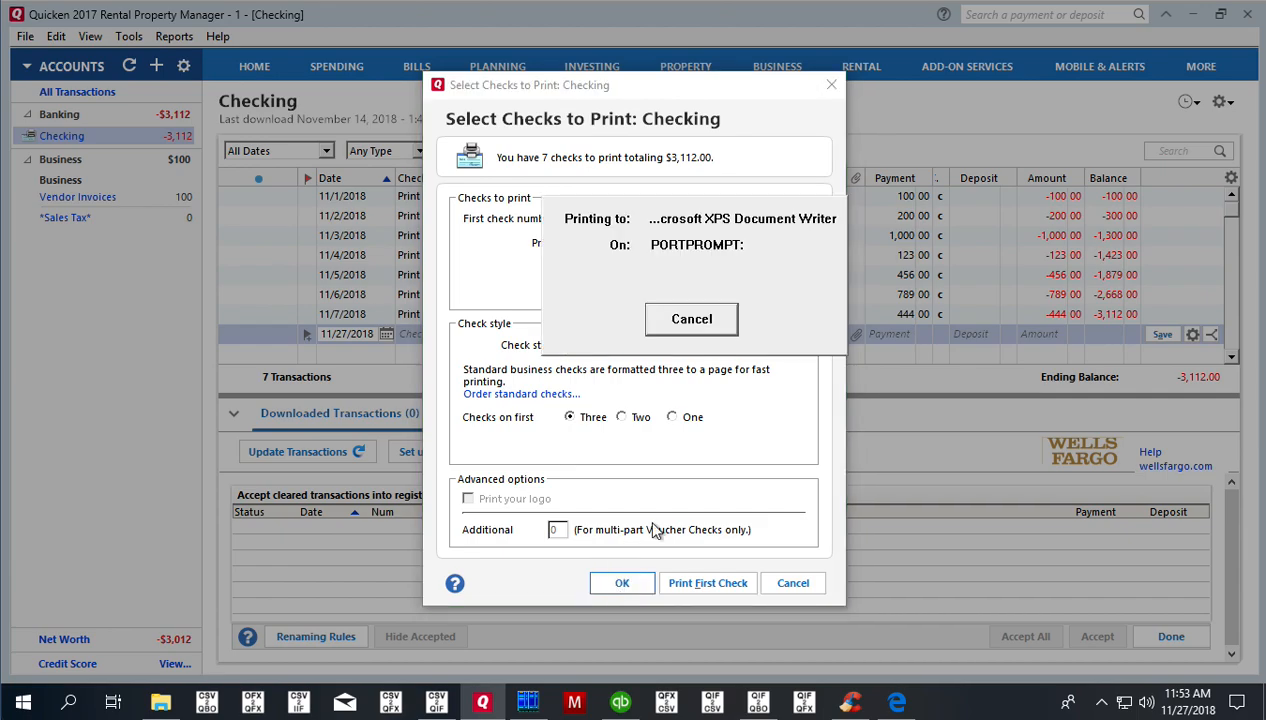
- Save the check printout over the existing 'checks' XPS file in Downloads
{"action": "left_click", "coordinate": [691, 318]}
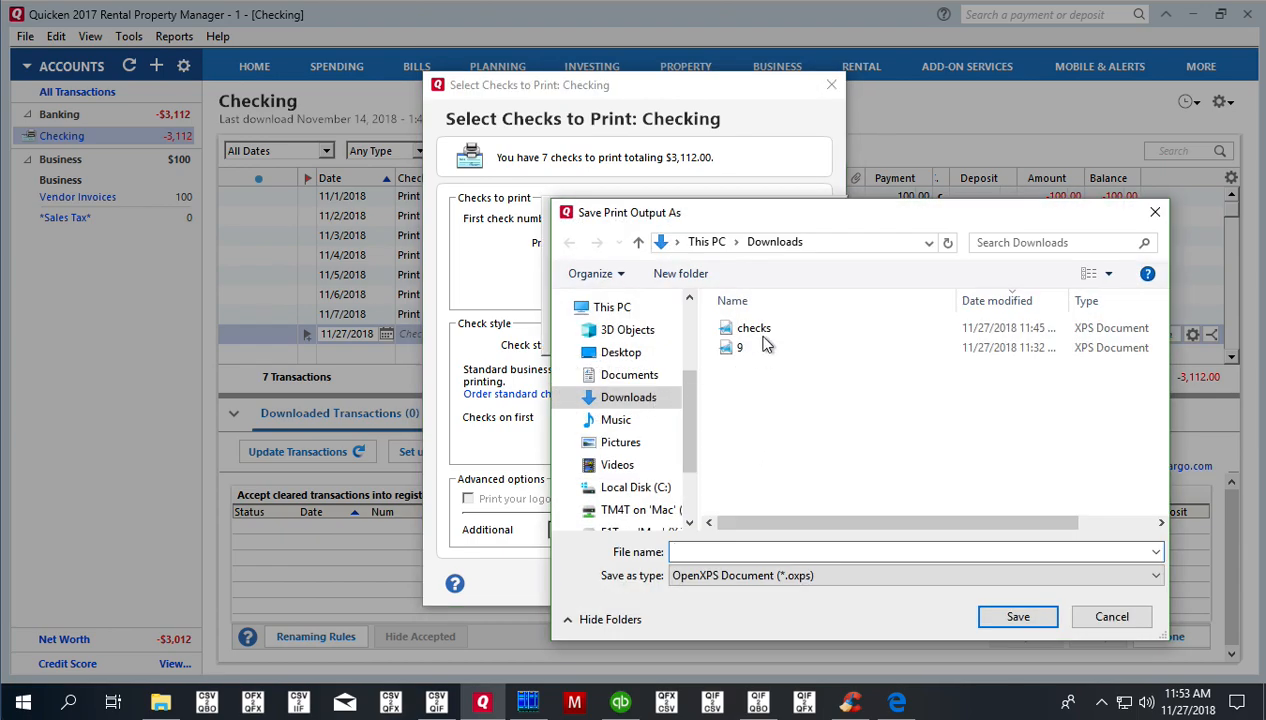
{"action": "left_click", "coordinate": [752, 327]}
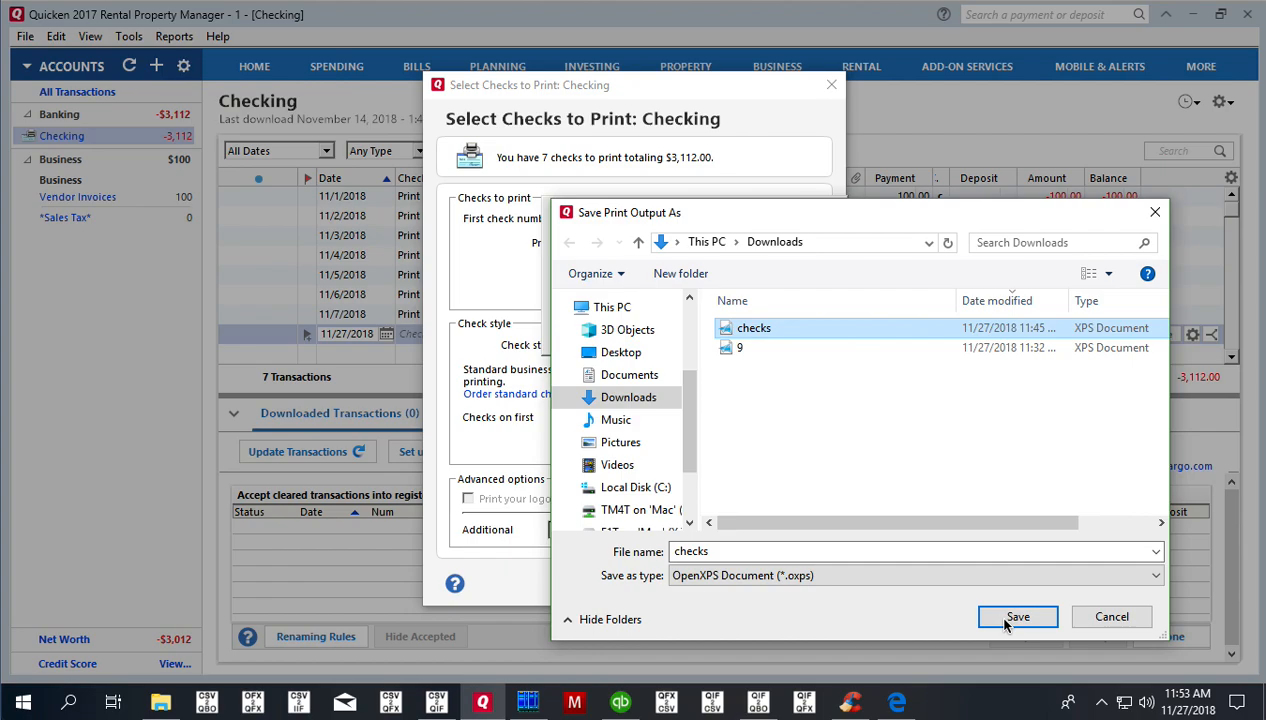
{"action": "left_click", "coordinate": [1019, 616]}
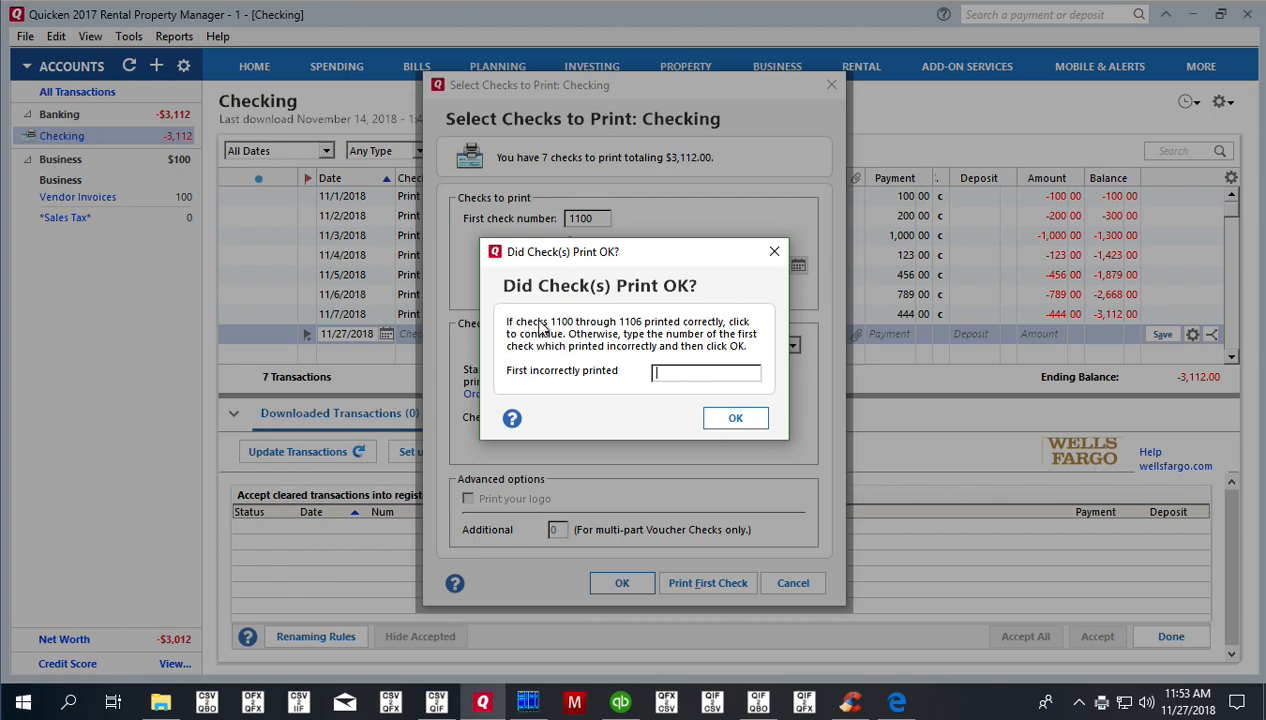
{"action": "mouse_move", "coordinate": [567, 328]}
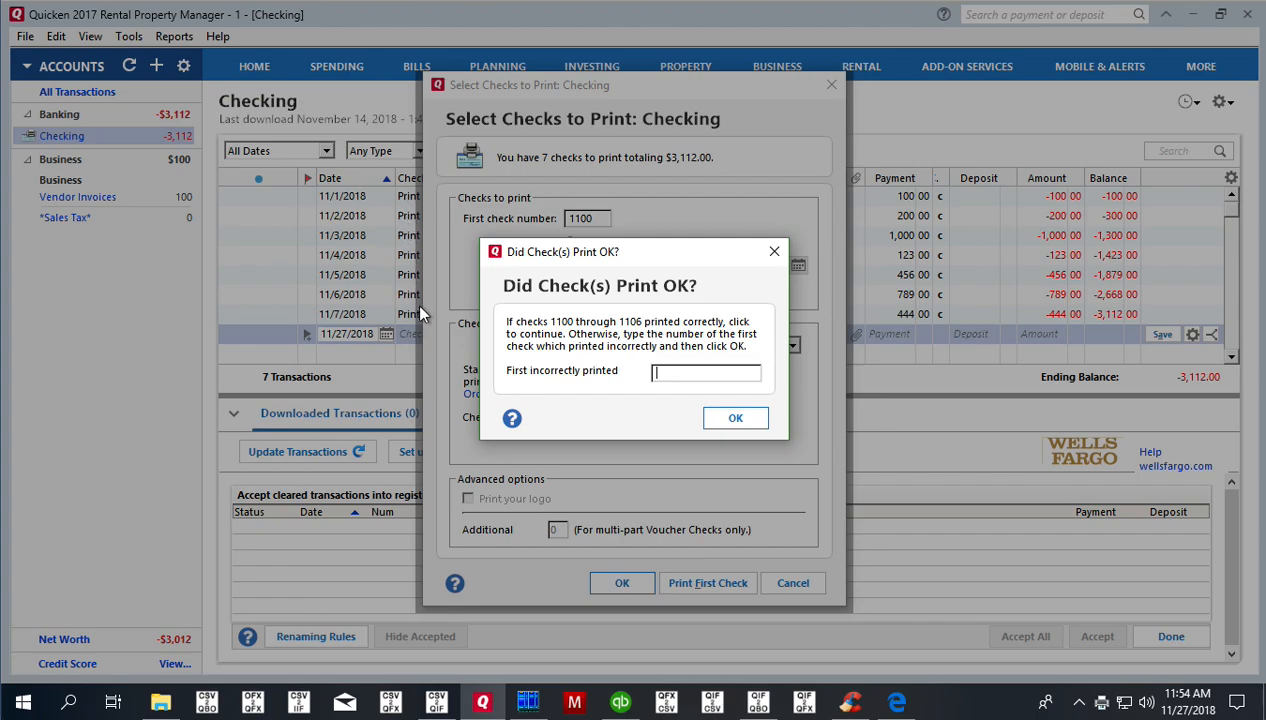
{"action": "mouse_move", "coordinate": [402, 305]}
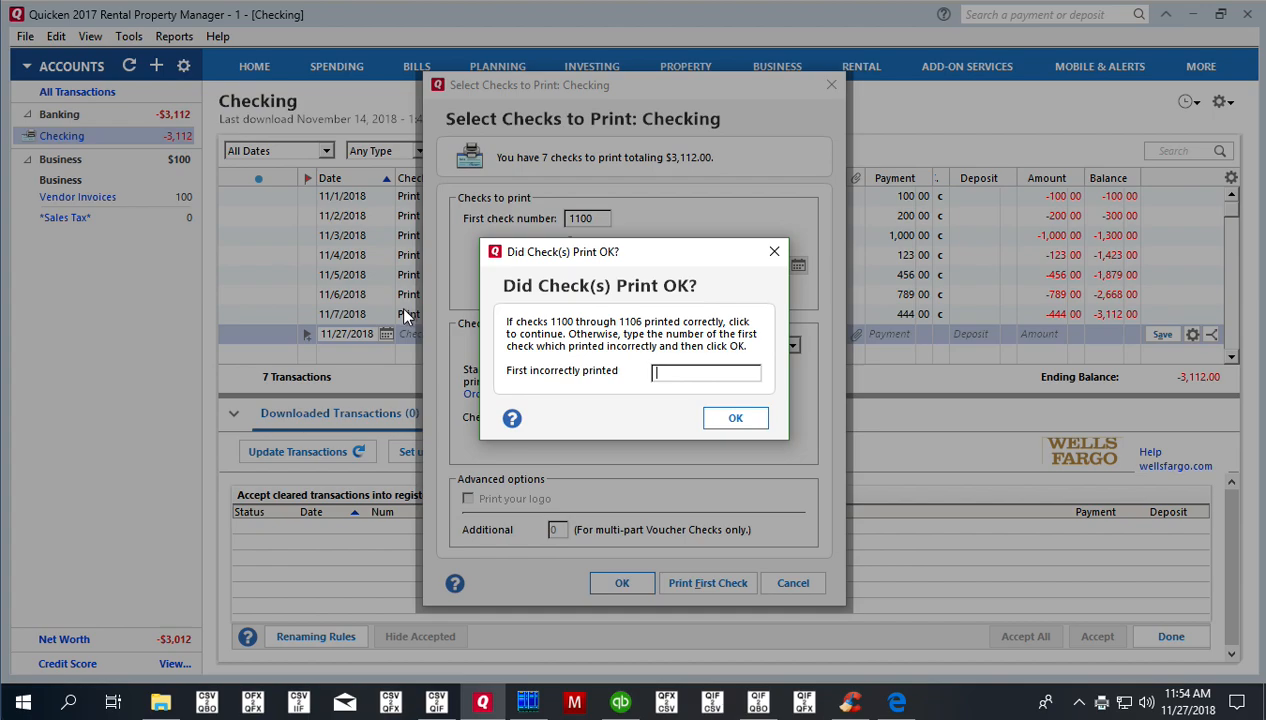
{"action": "mouse_move", "coordinate": [408, 300]}
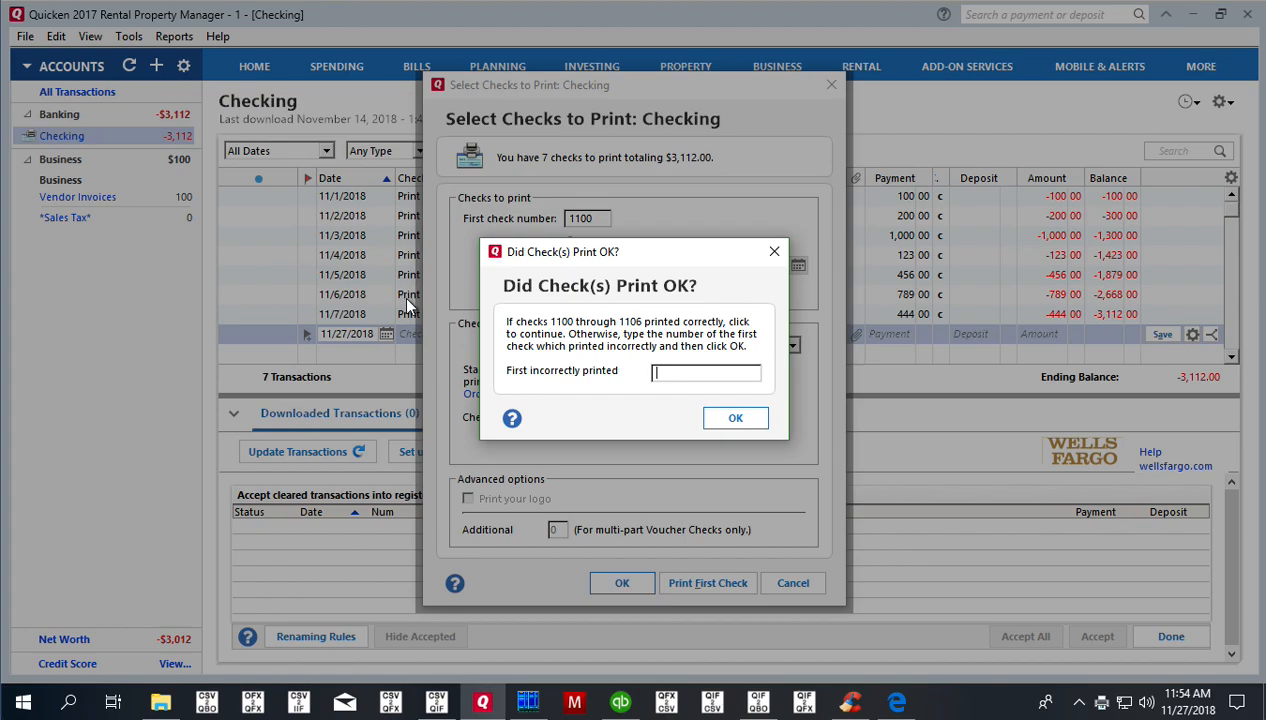
{"action": "mouse_move", "coordinate": [499, 399]}
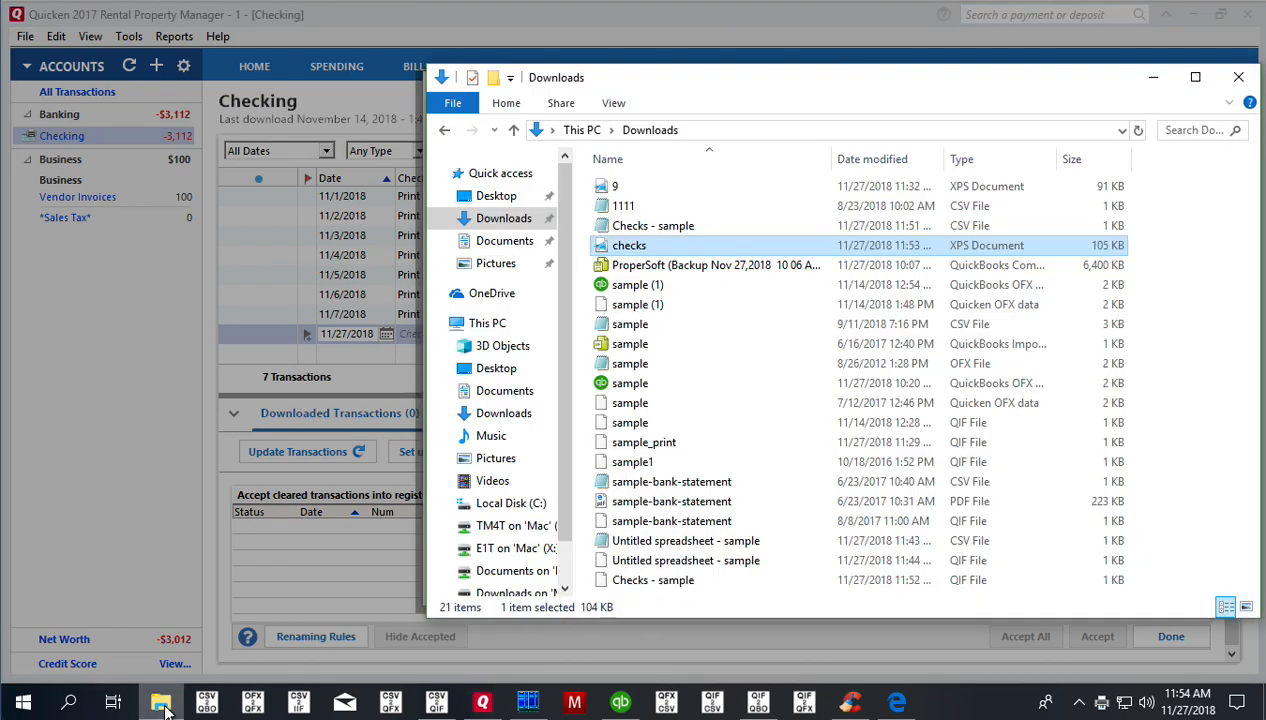
{"action": "mouse_move", "coordinate": [659, 220]}
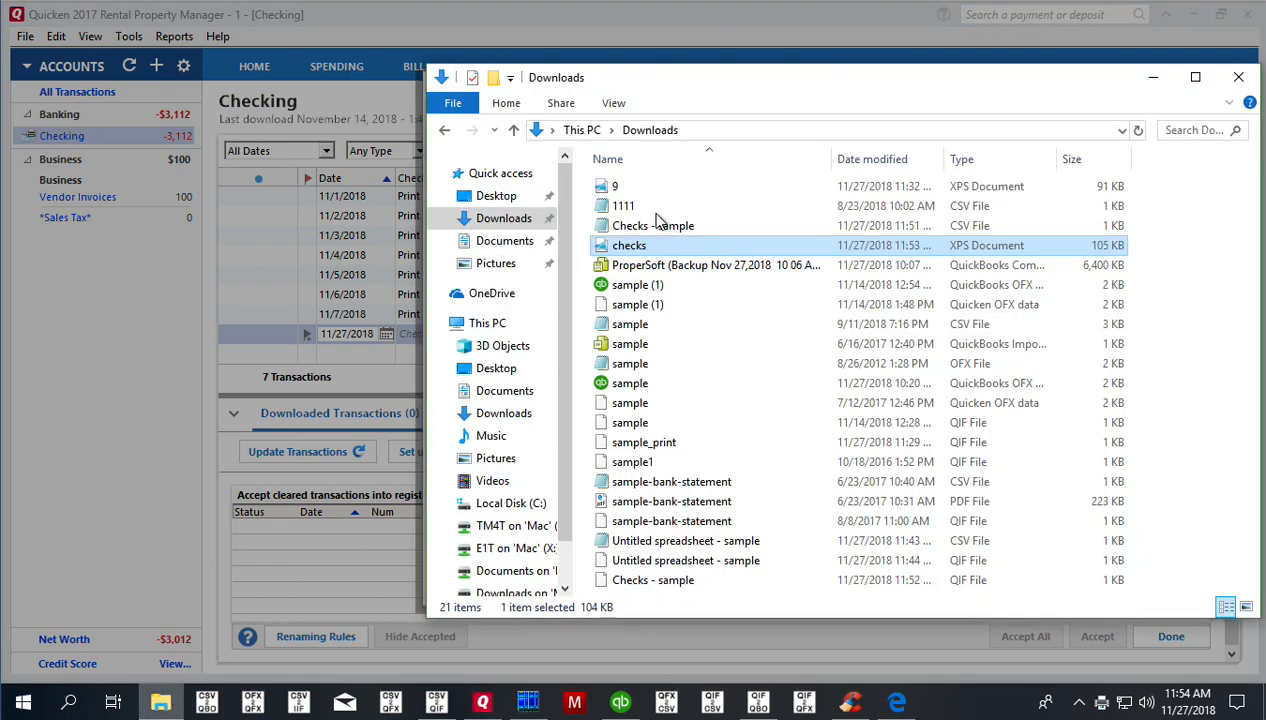
{"action": "mouse_move", "coordinate": [683, 212]}
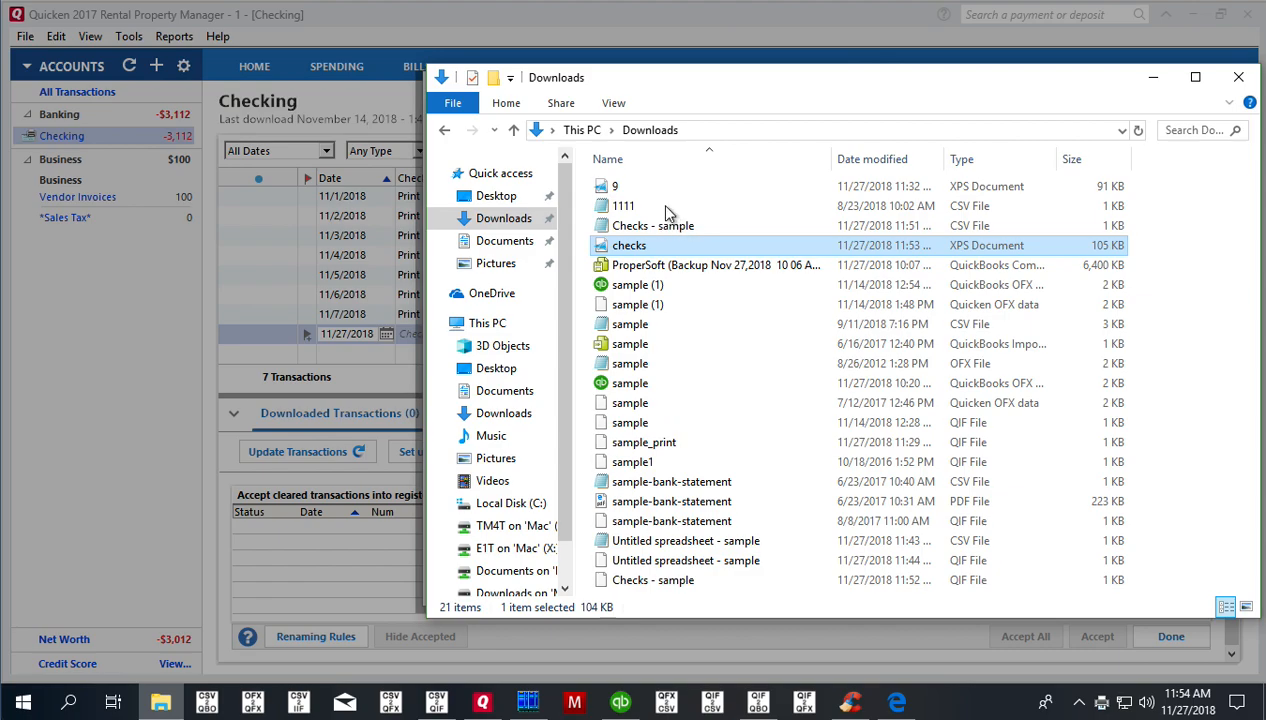
{"action": "mouse_move", "coordinate": [875, 264]}
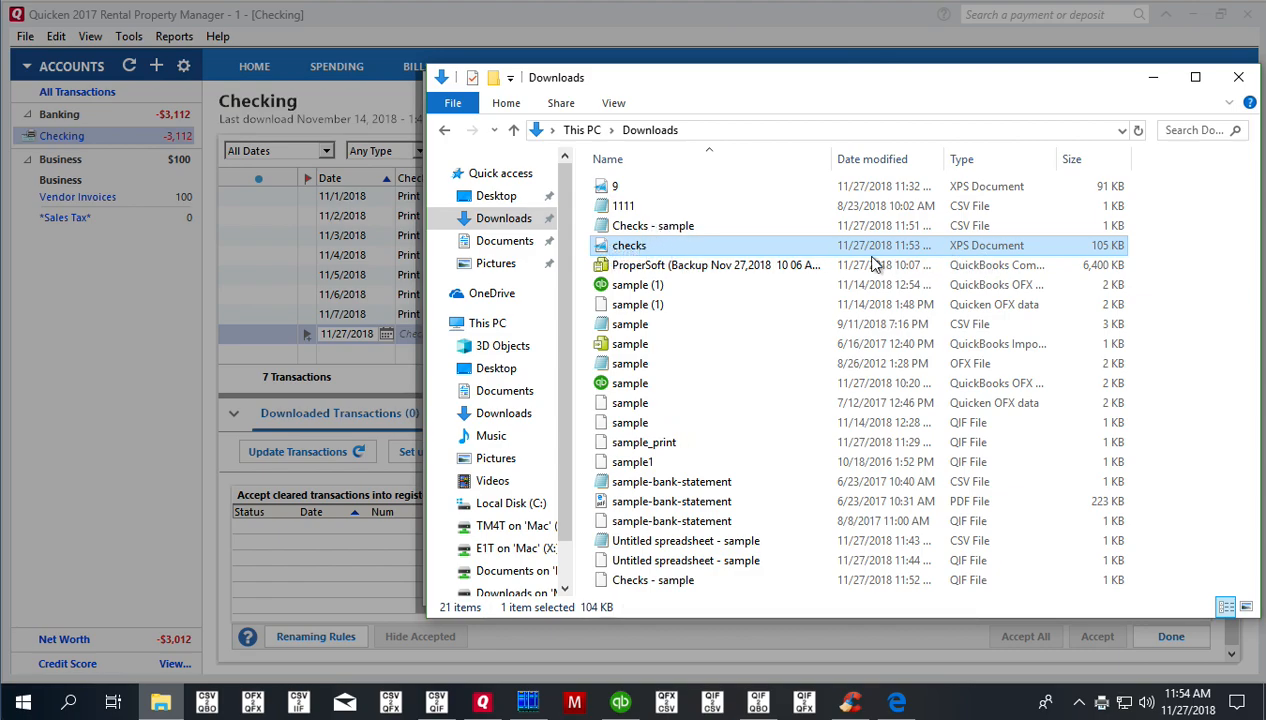
- Review the 'checks' XPS file pages in XPS Viewer, close it, and return to Quicken's Checking register
{"action": "double_click", "coordinate": [629, 245]}
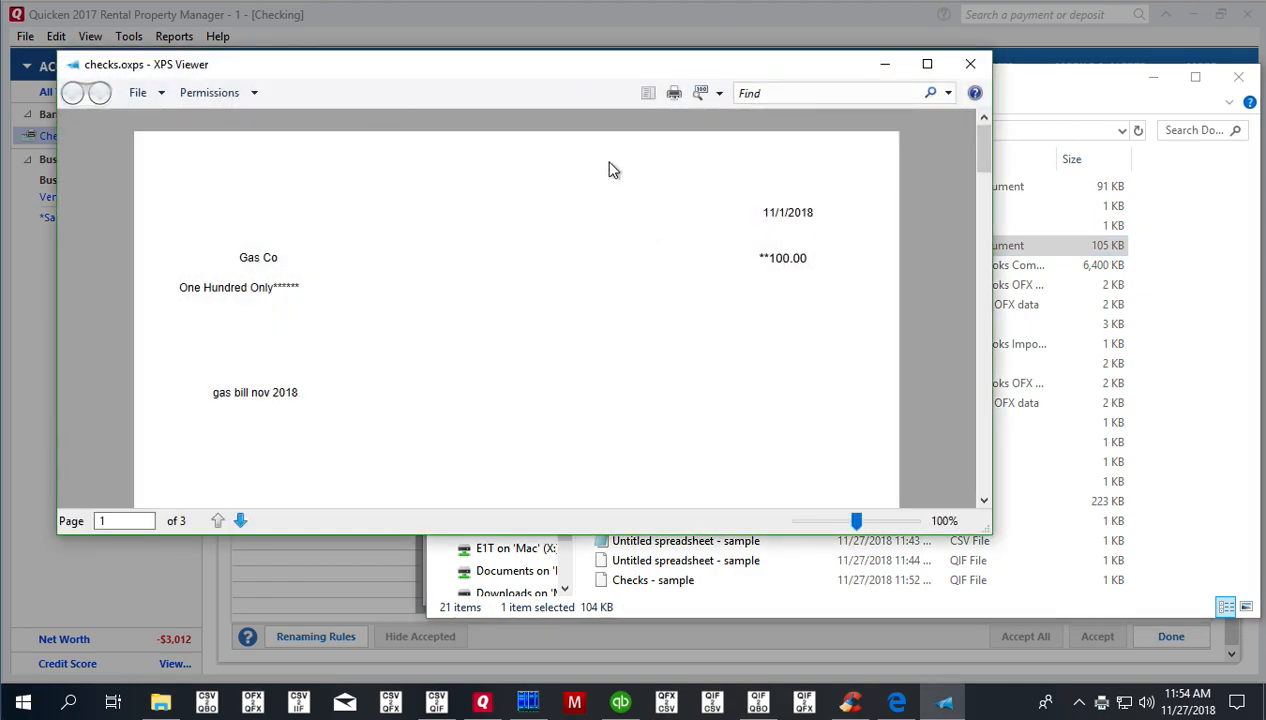
{"action": "mouse_move", "coordinate": [258, 275]}
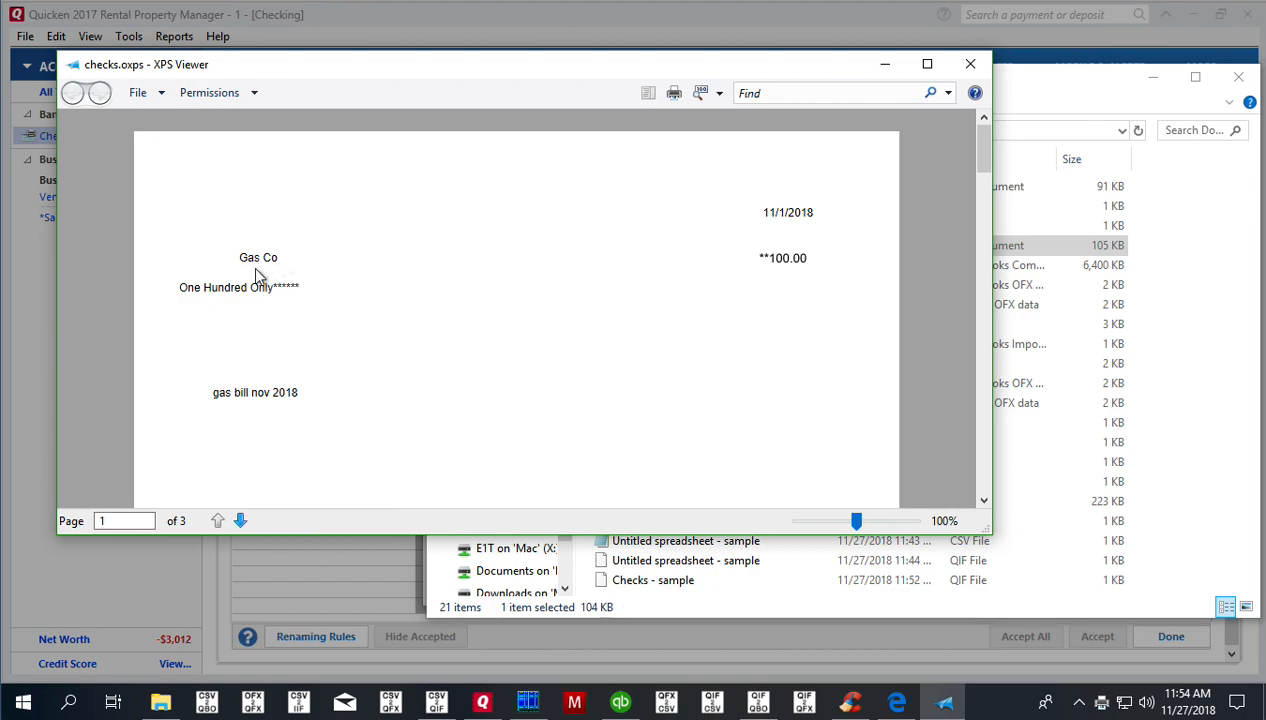
{"action": "mouse_move", "coordinate": [356, 385]}
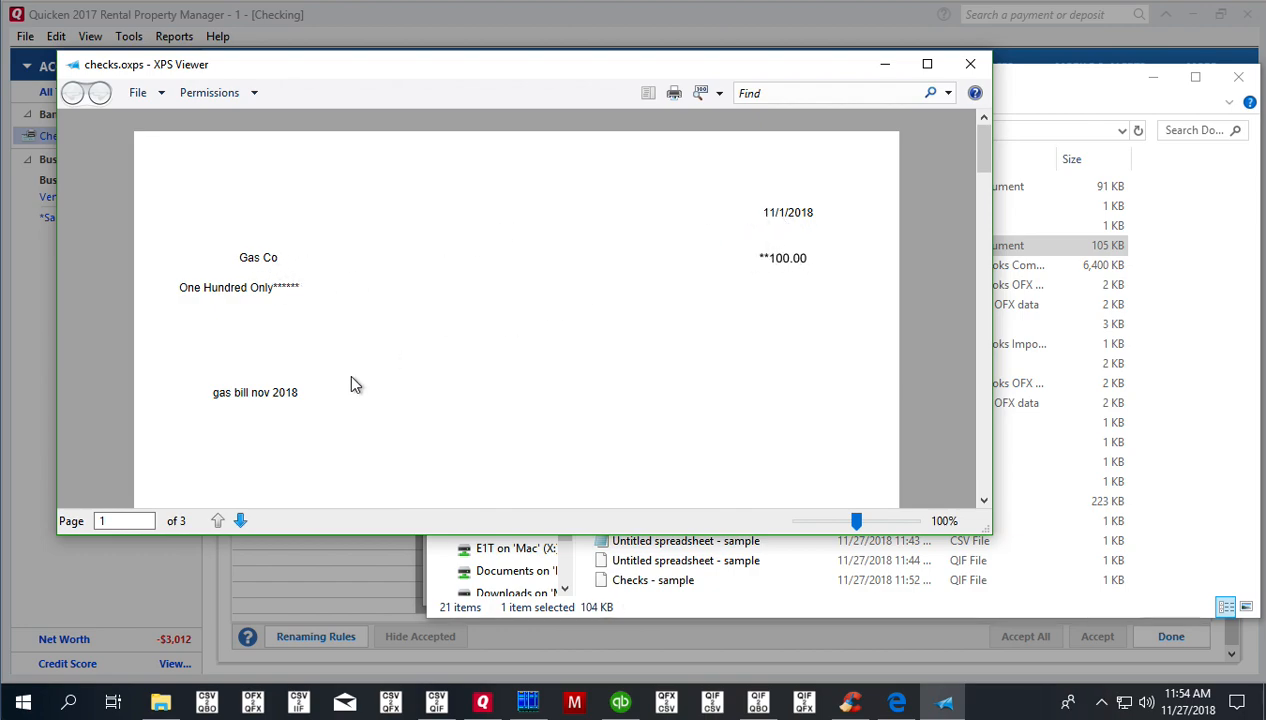
{"action": "scroll", "scroll_direction": "down", "scroll_amount": 3}
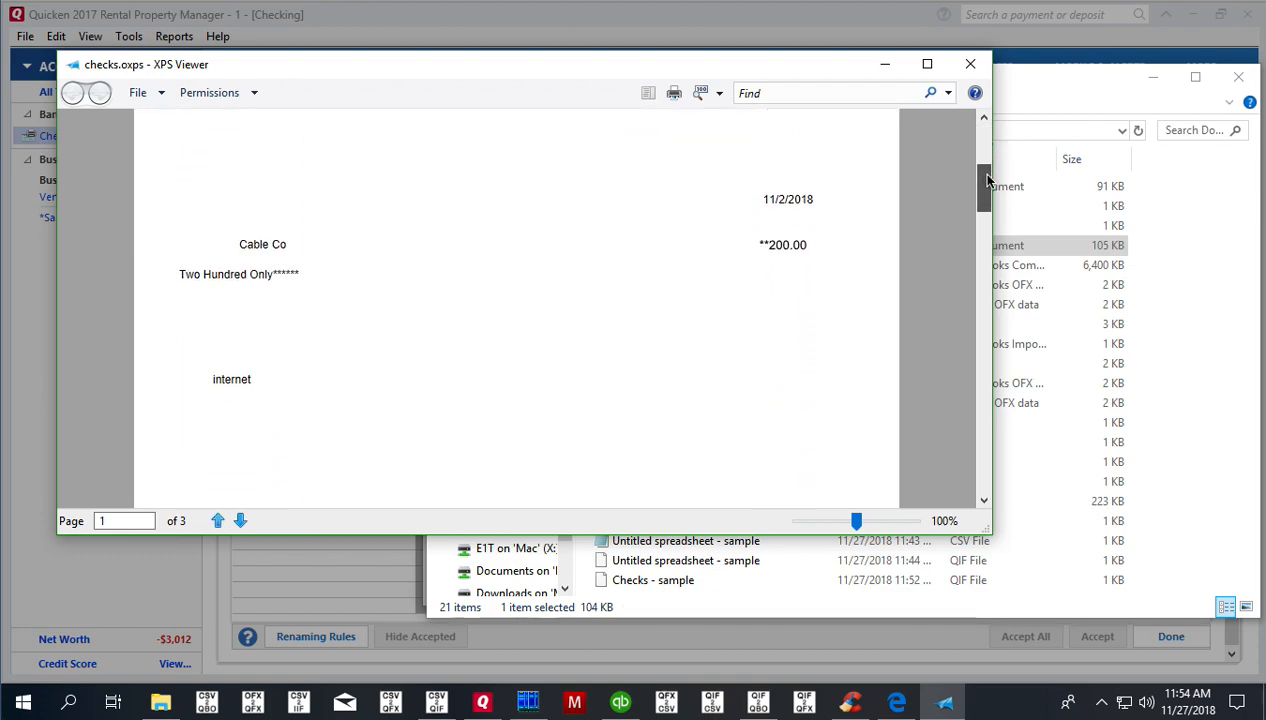
{"action": "scroll", "scroll_direction": "down", "scroll_amount": 3}
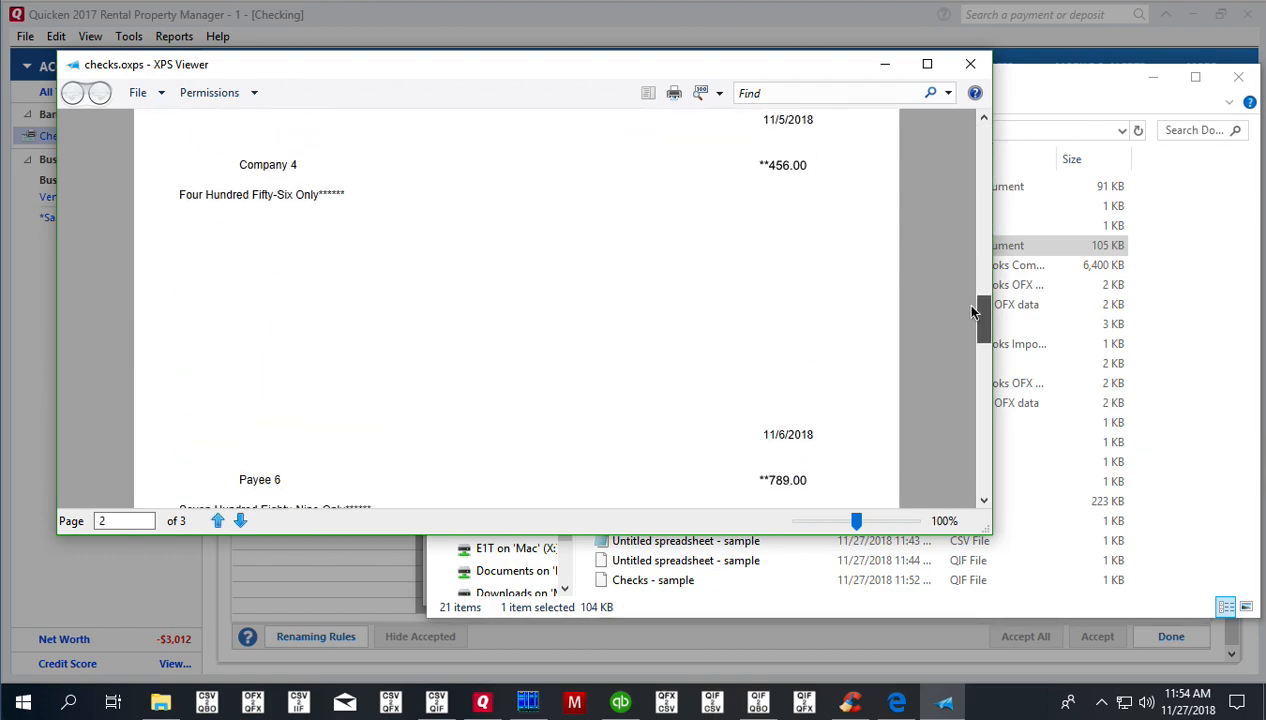
{"action": "mouse_move", "coordinate": [985, 322]}
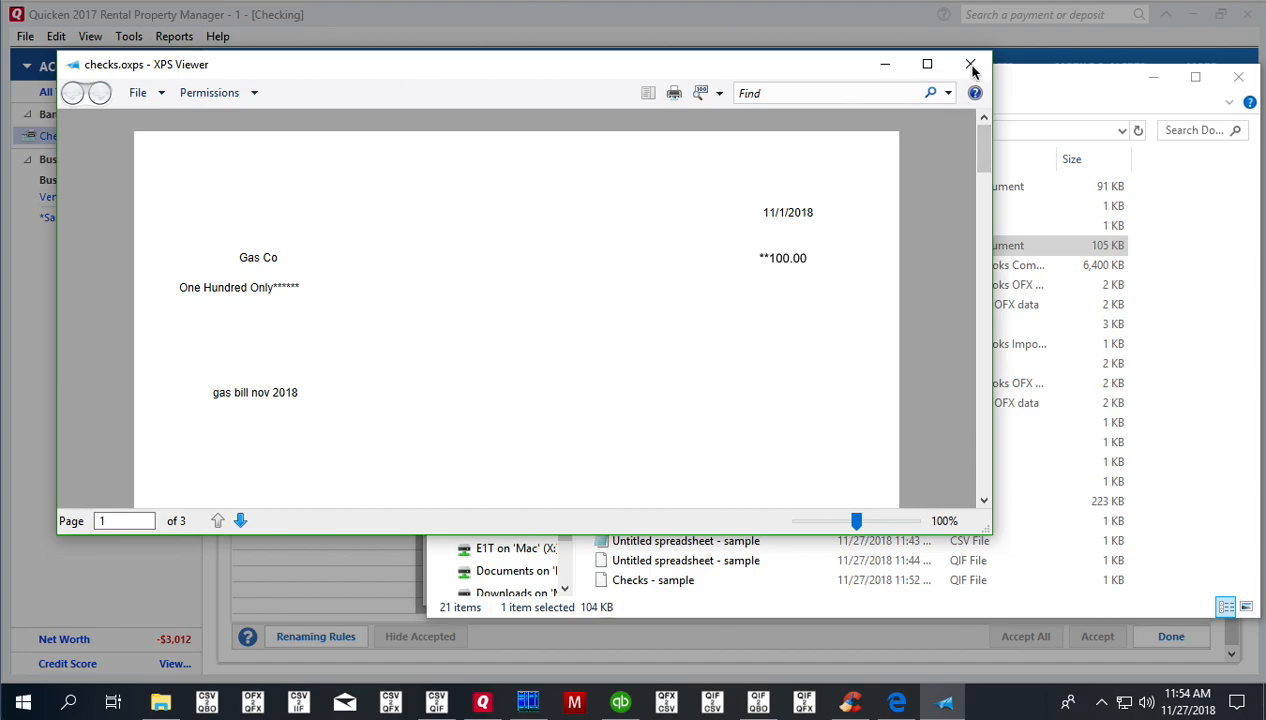
{"action": "left_click", "coordinate": [968, 63]}
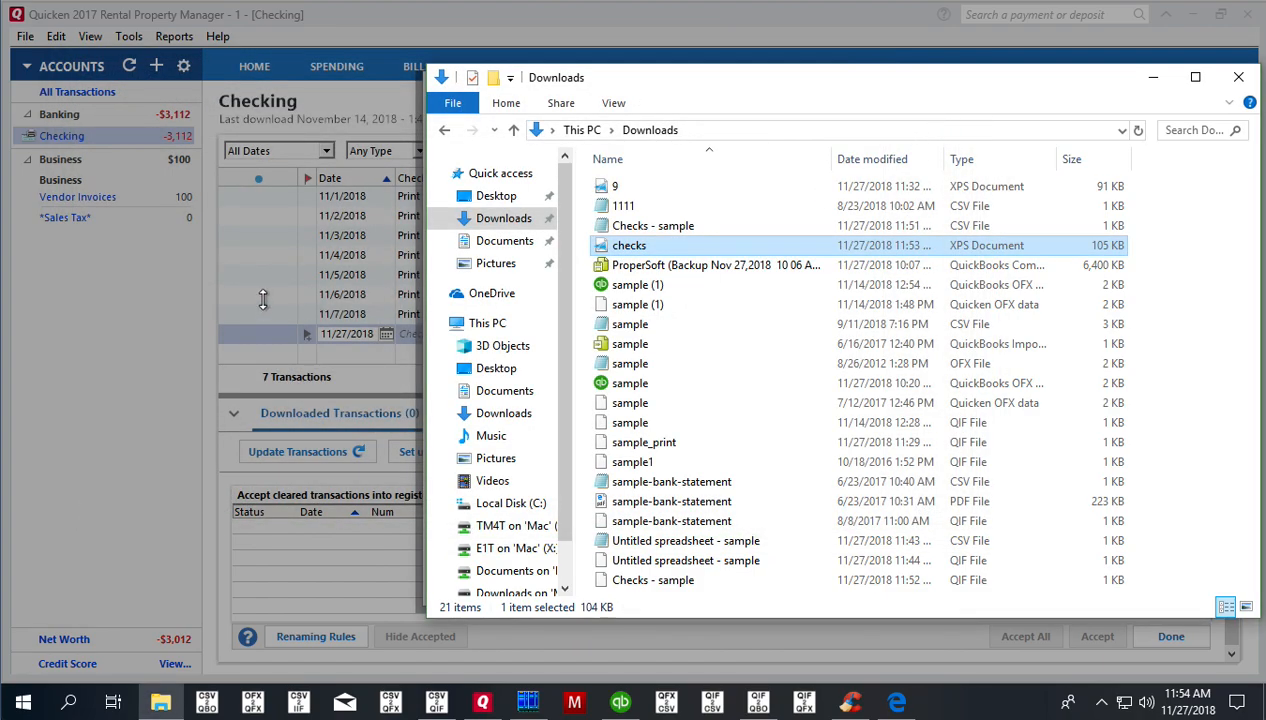
{"action": "left_click", "coordinate": [1238, 77]}
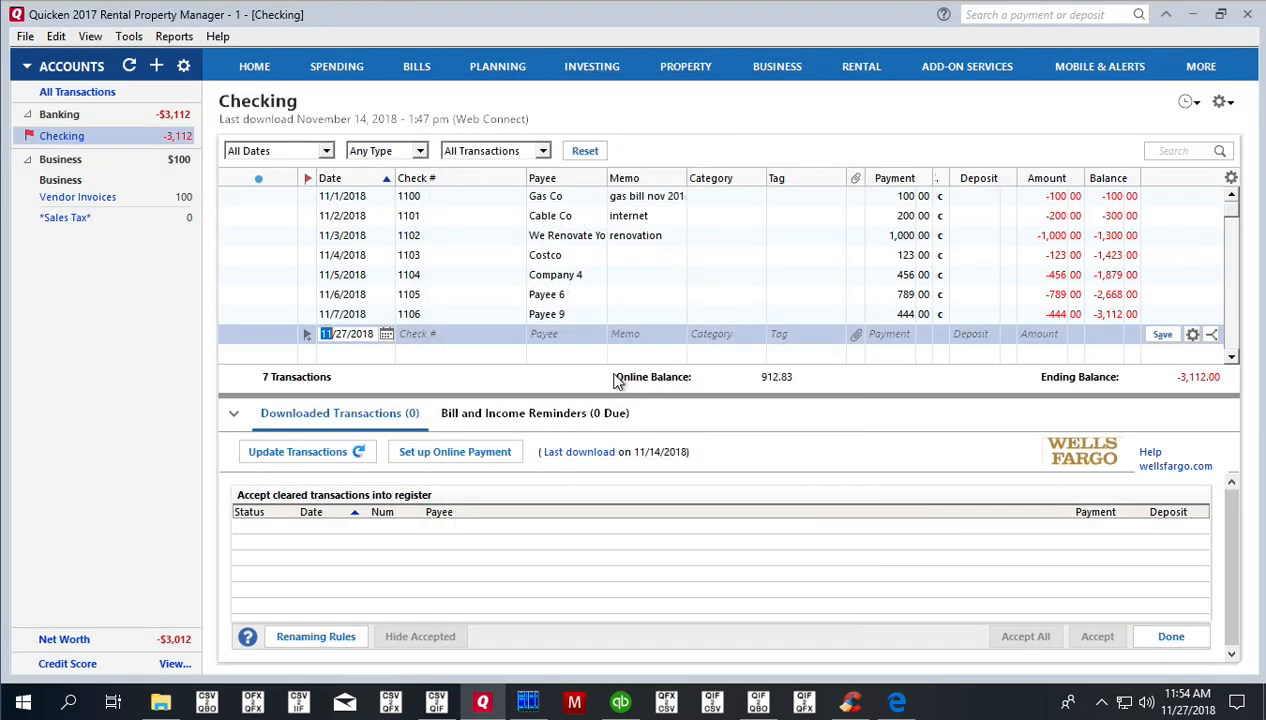